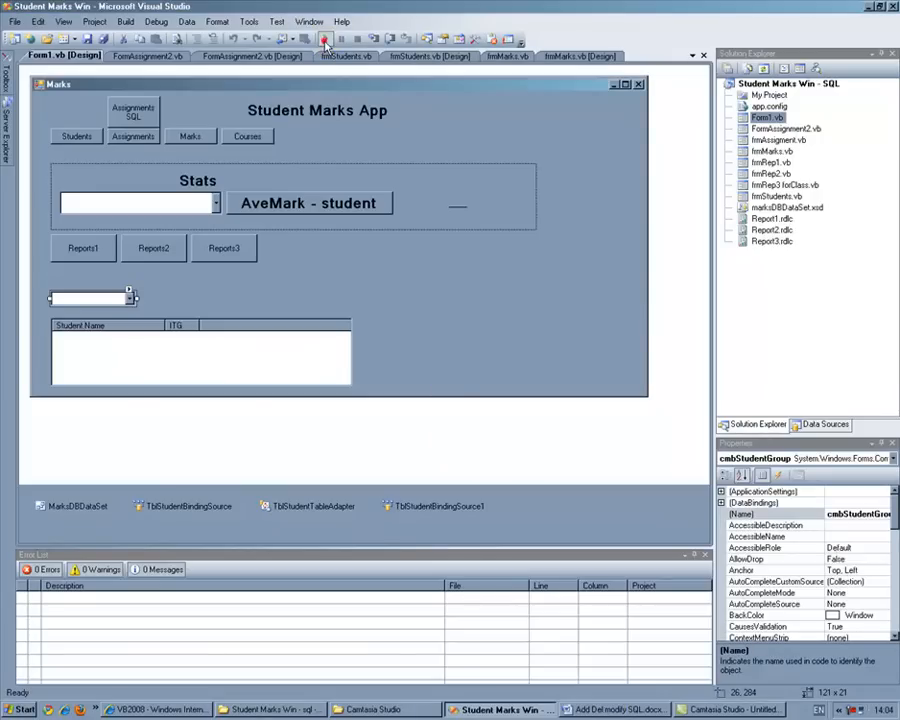
mouse_move(328, 280)
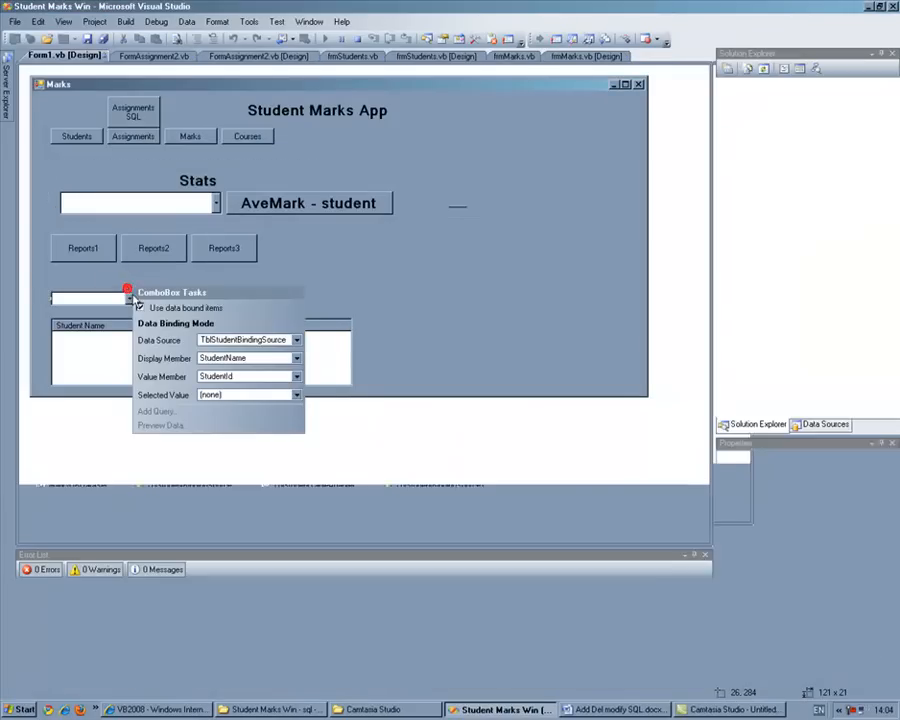
- Bind the combo box to the student table from the project's data sources and set its Display Member
click(244, 340)
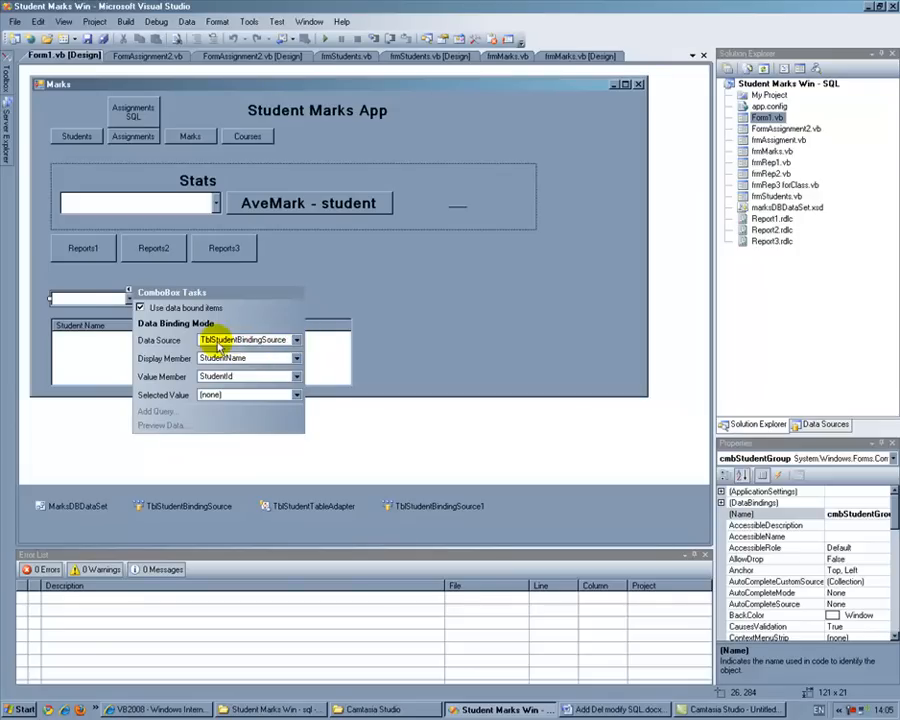
click(296, 340)
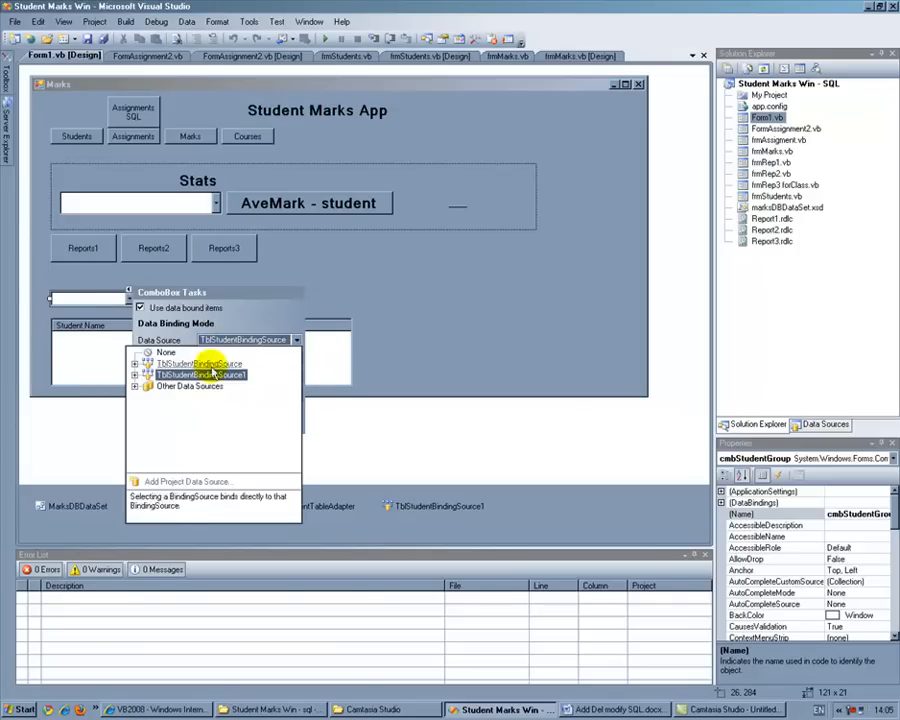
click(148, 386)
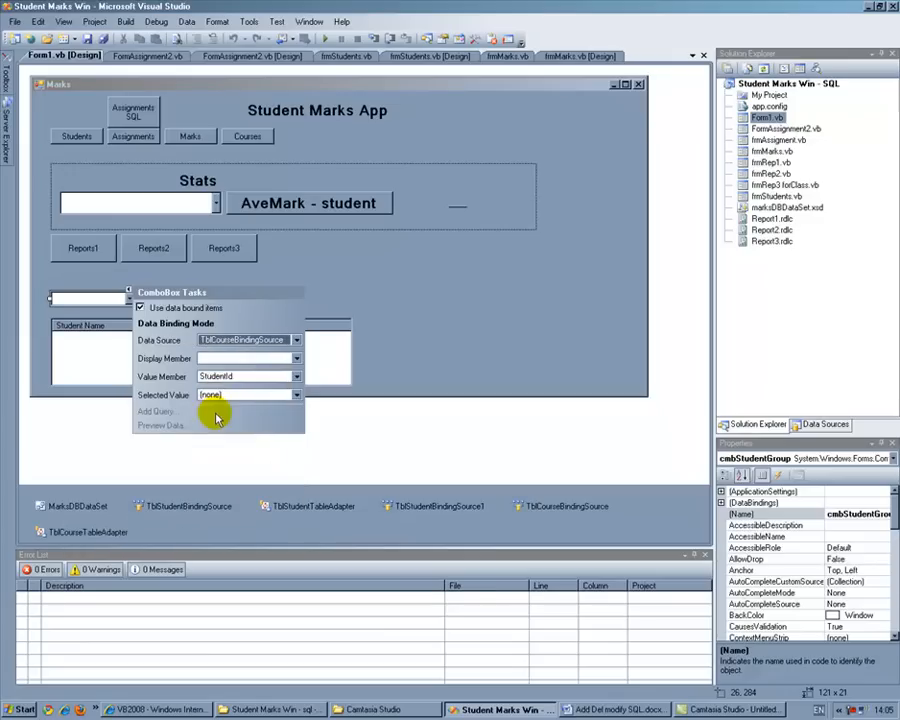
click(296, 358)
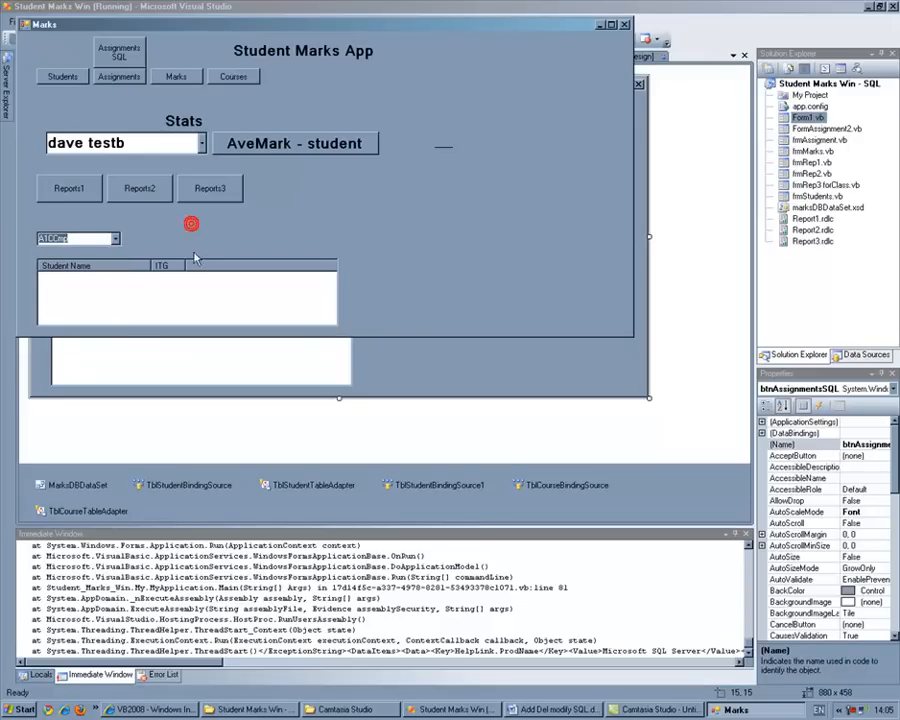
mouse_move(162, 296)
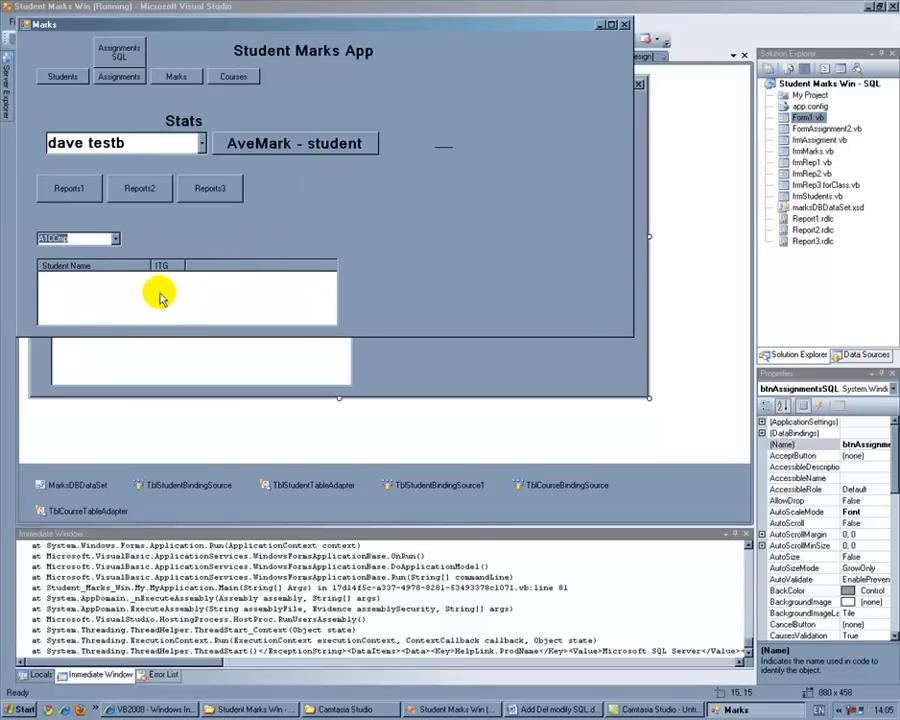
mouse_move(168, 238)
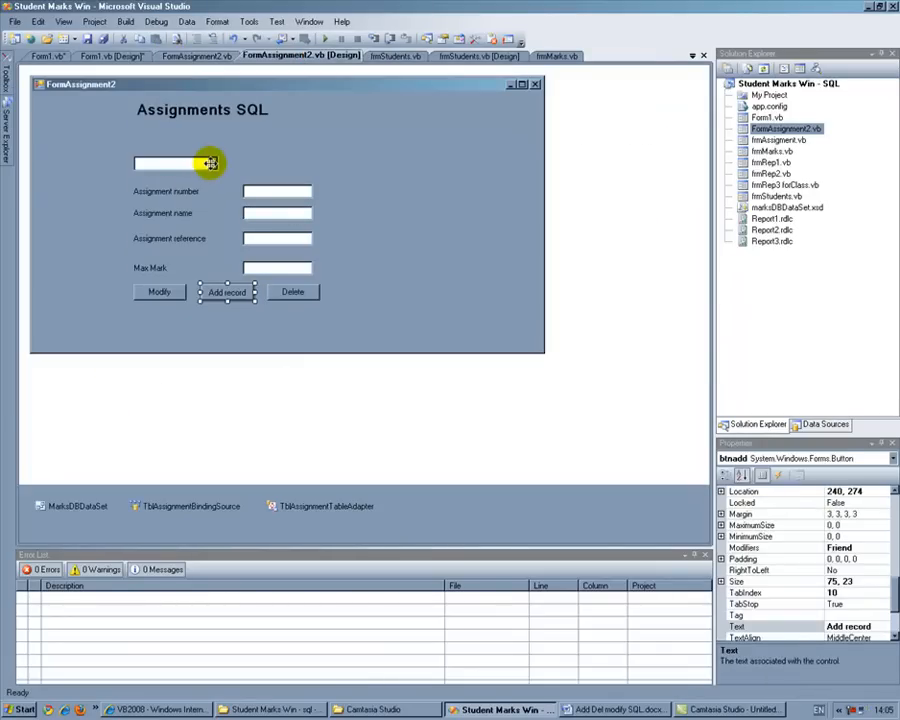
mouse_move(204, 162)
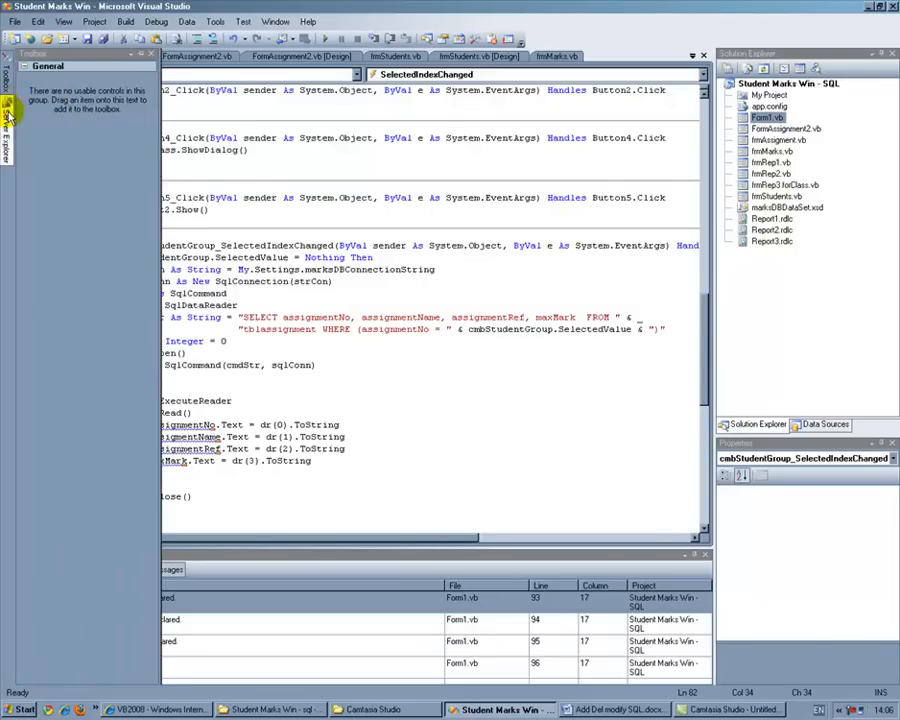
- Create a new query on tblStudent from Server Explorer returning StudentName, StudentTG and CourseNo
click(6, 100)
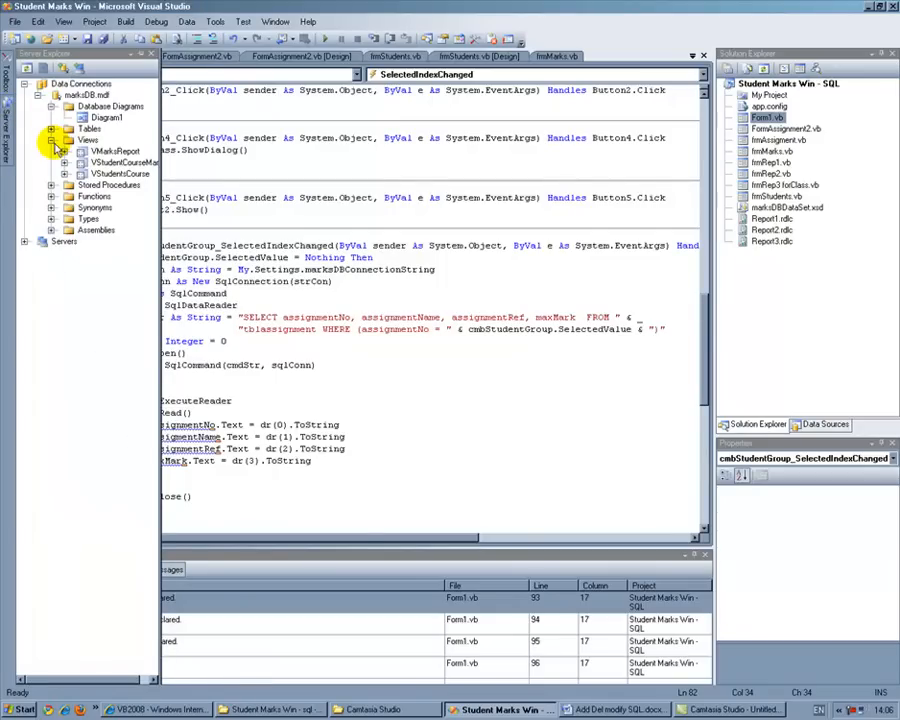
right_click(90, 140)
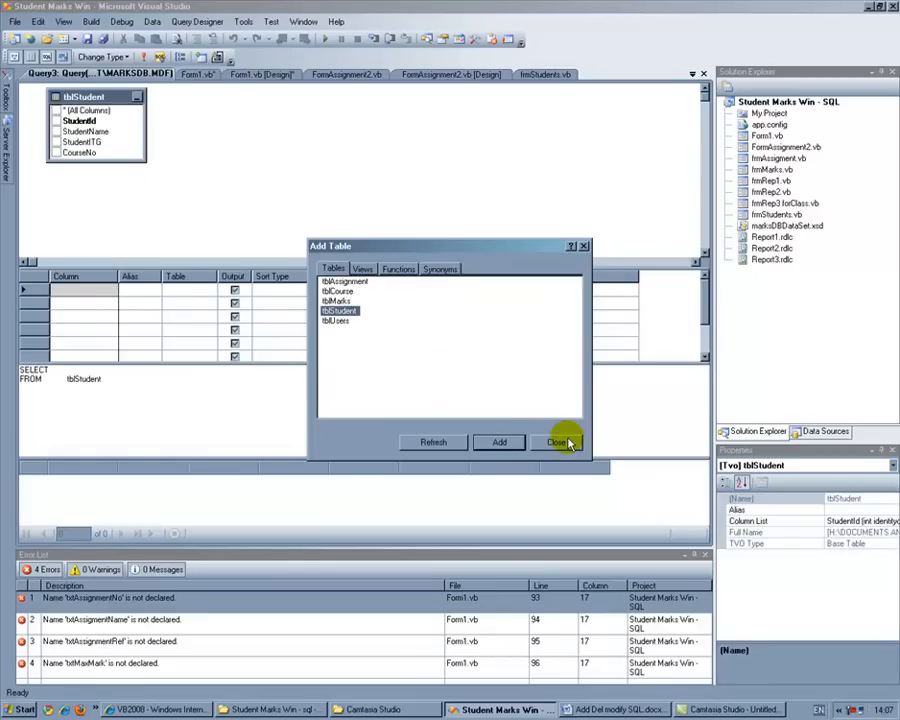
click(556, 442)
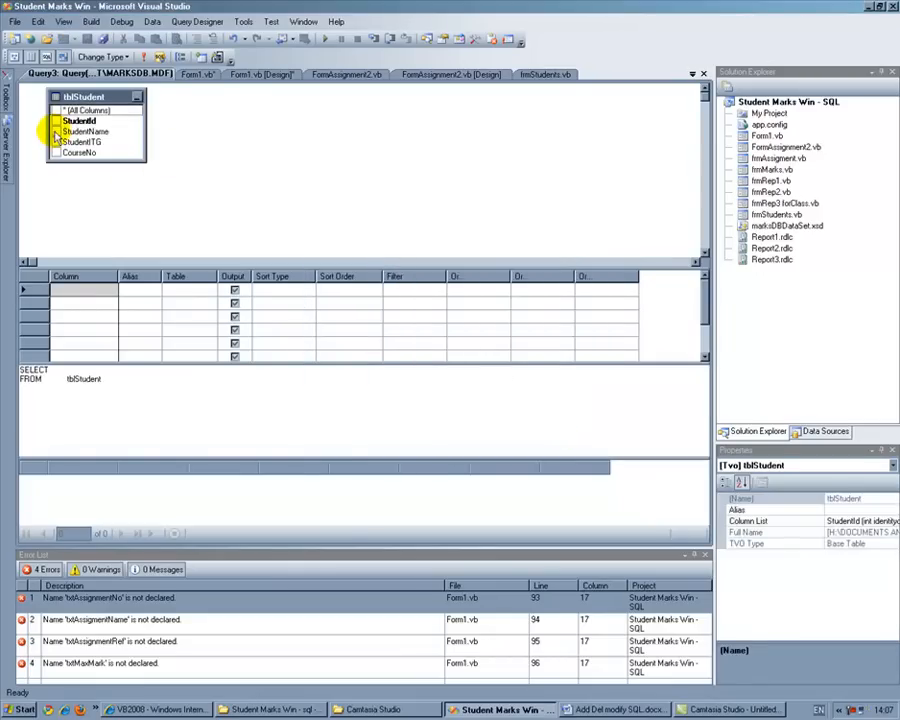
click(56, 140)
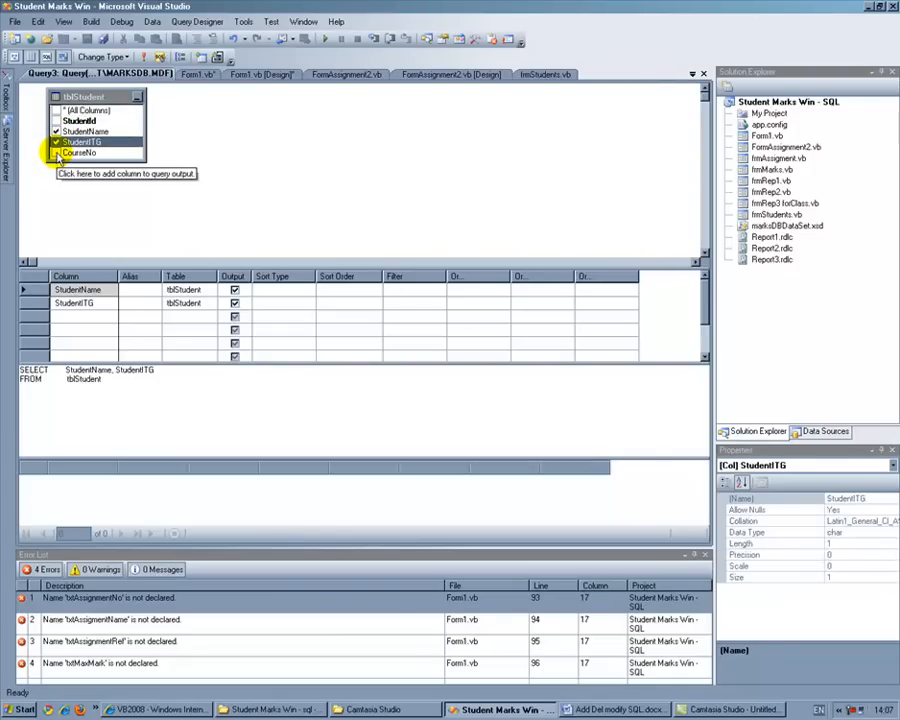
click(56, 152)
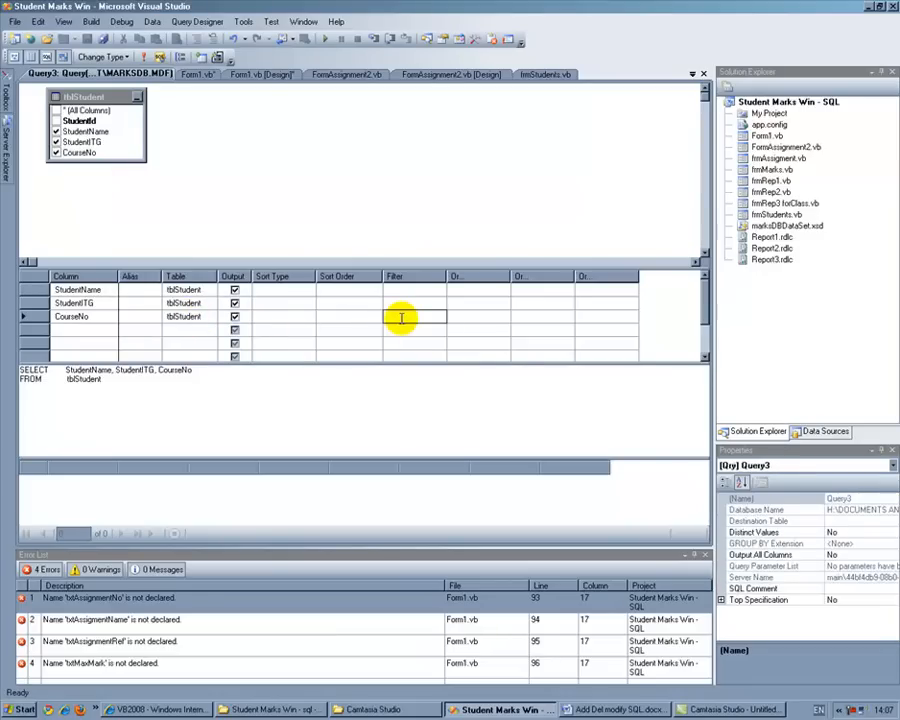
text(= @Param1)
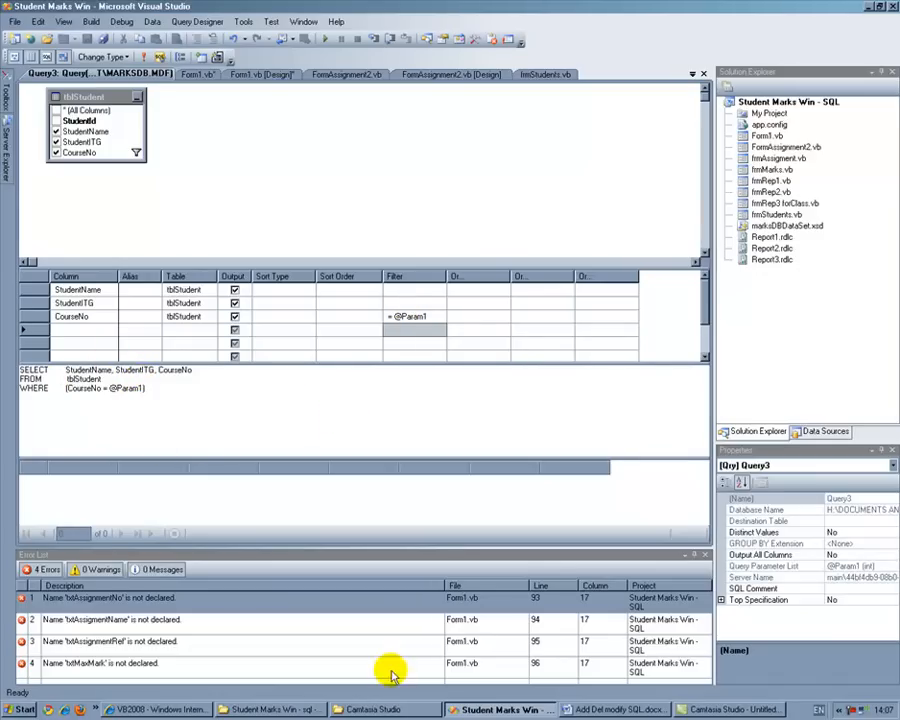
mouse_move(208, 90)
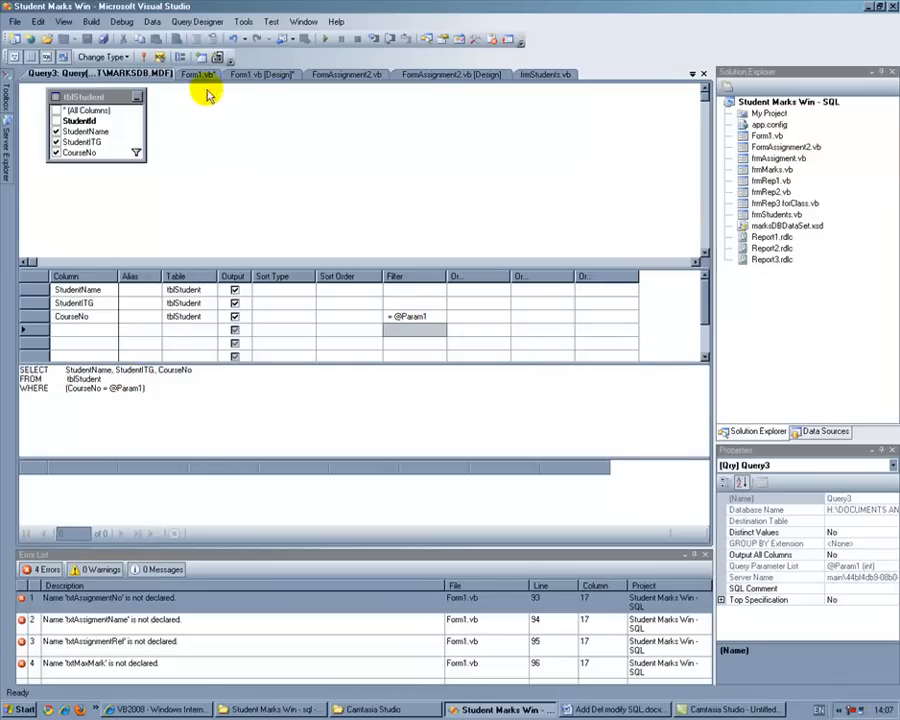
click(196, 56)
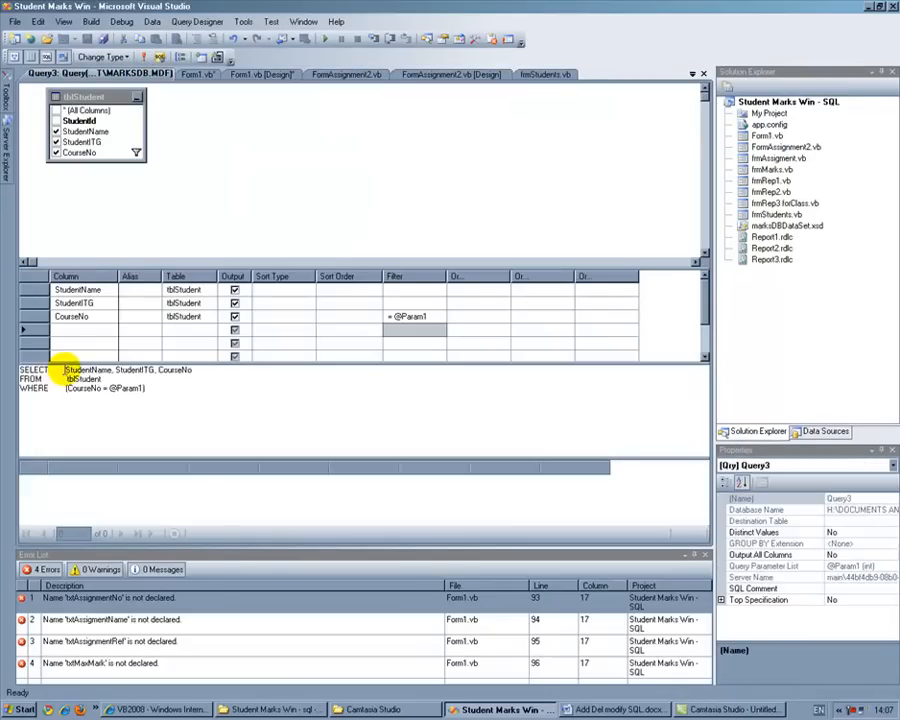
- Select the generated column list and the old assignment columns in the Form1.vb SELECT string
drag(66, 368, 190, 368)
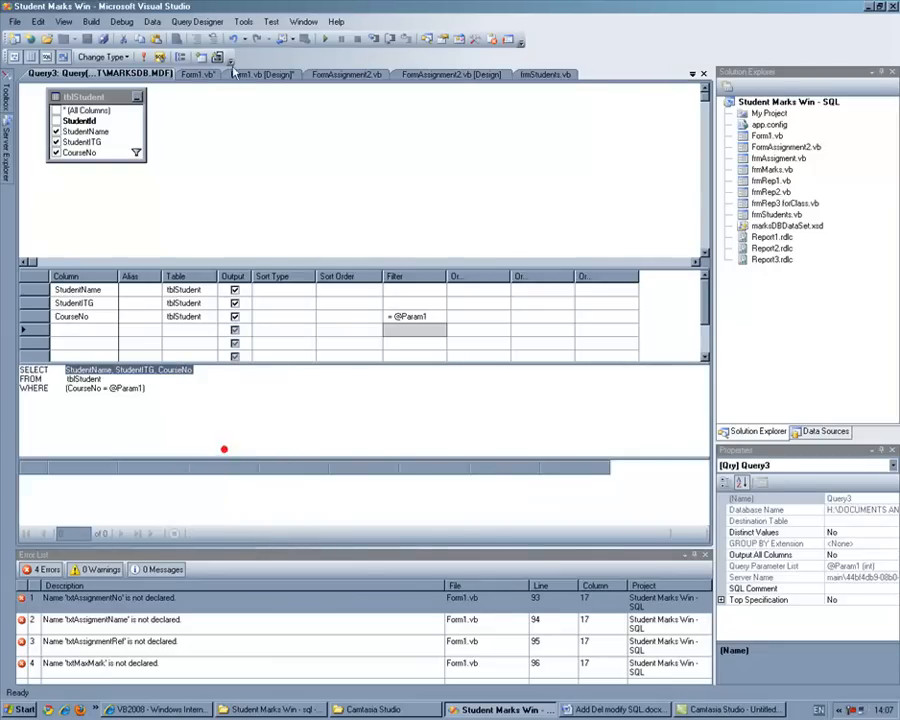
click(196, 56)
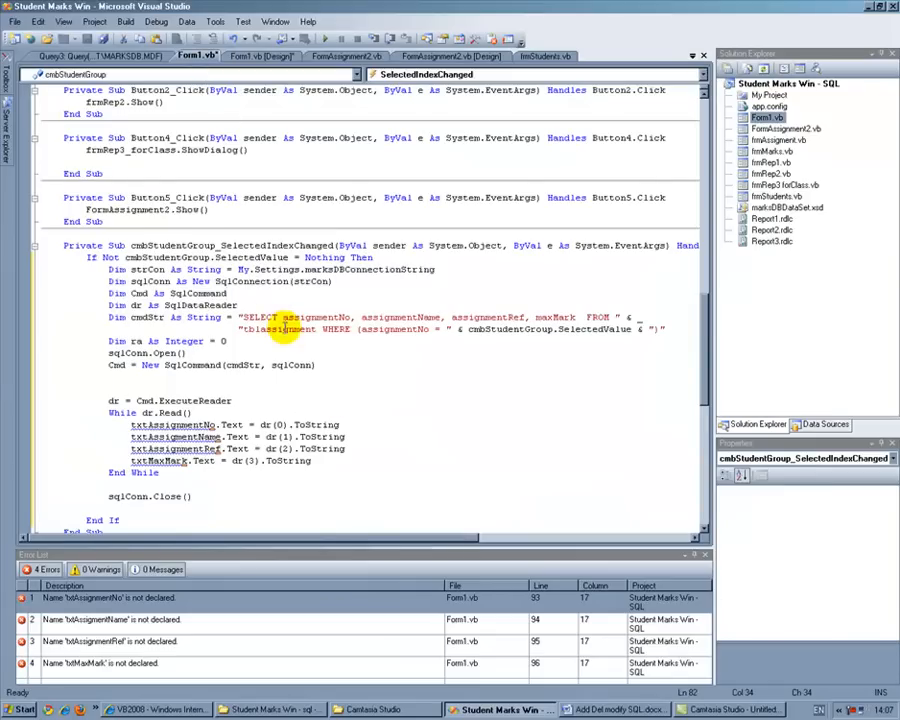
drag(284, 316, 580, 316)
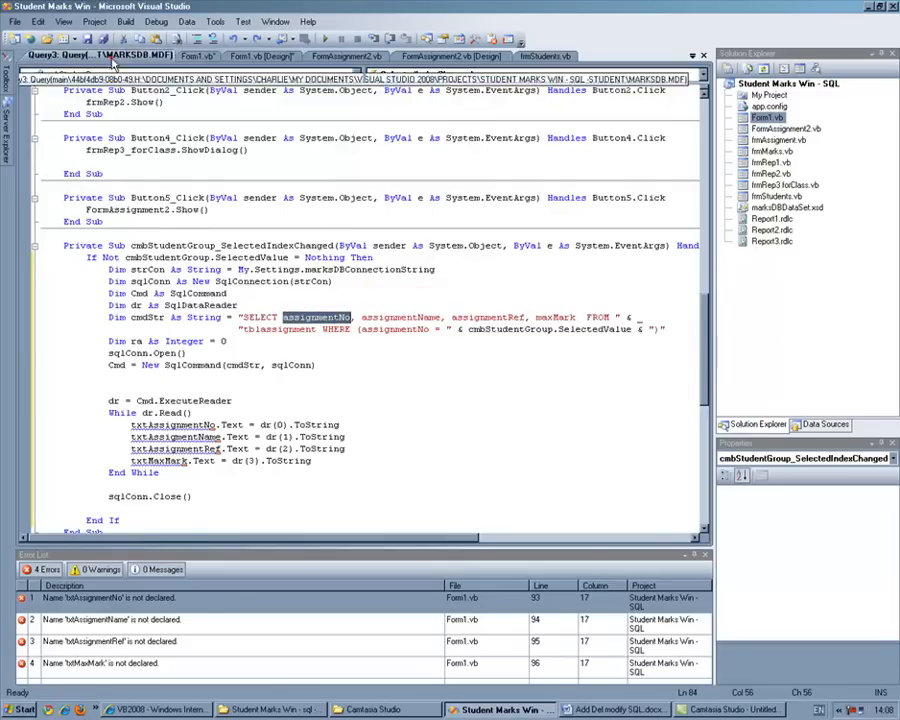
right_click(76, 370)
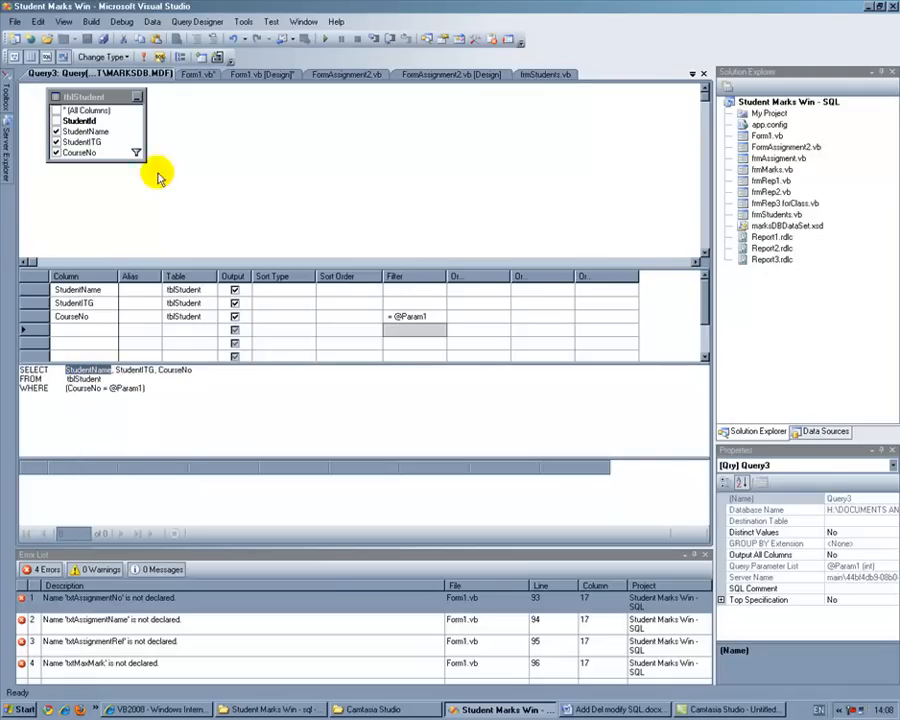
- Paste StudentName, StudentTG, CourseNo over the assignment columns in the handler's SELECT string
click(196, 56)
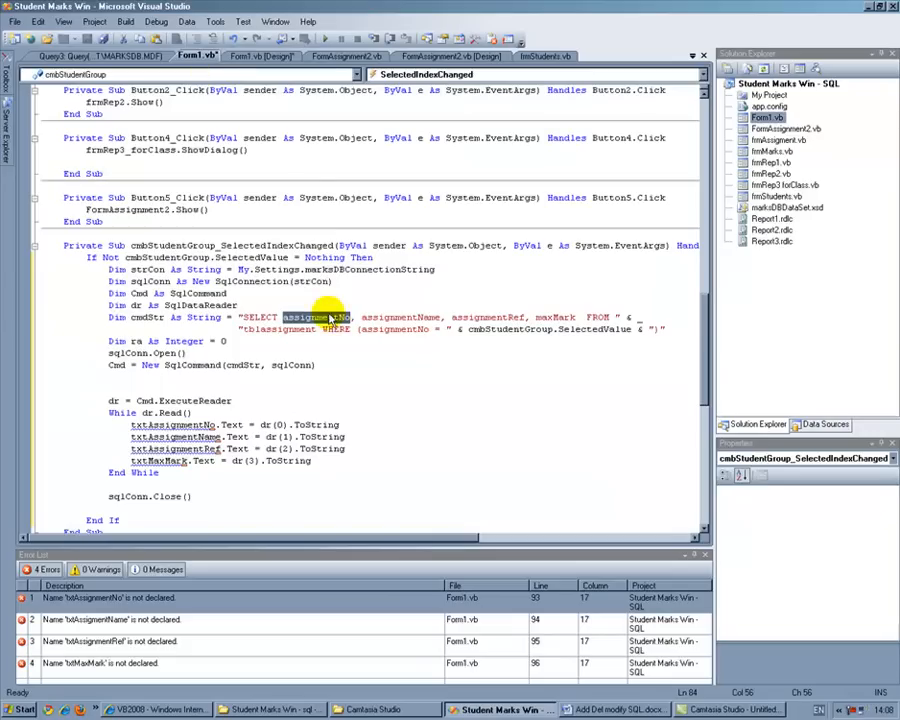
right_click(330, 316)
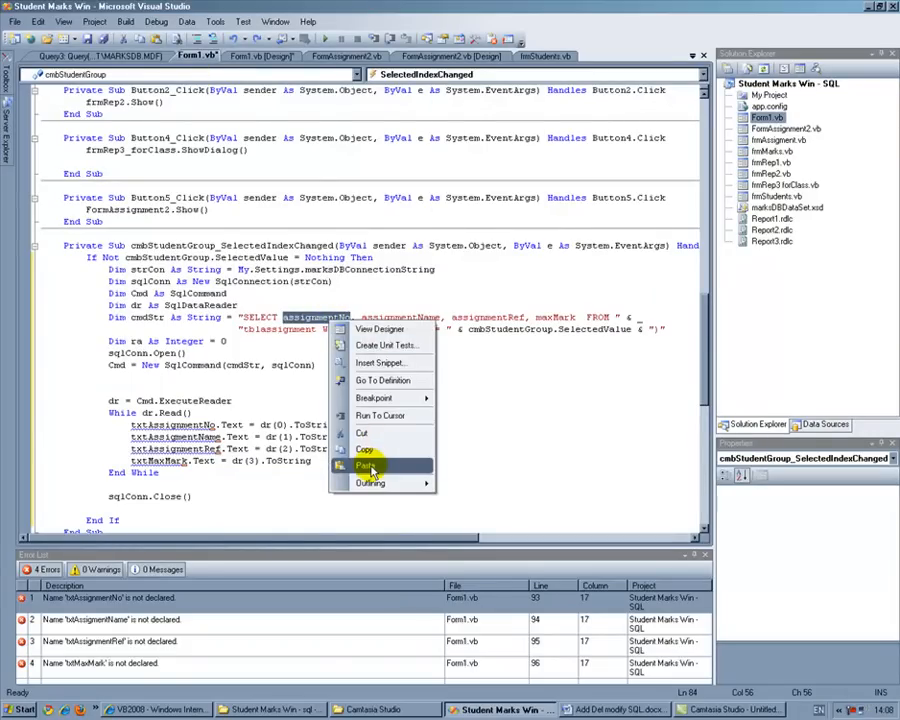
click(366, 464)
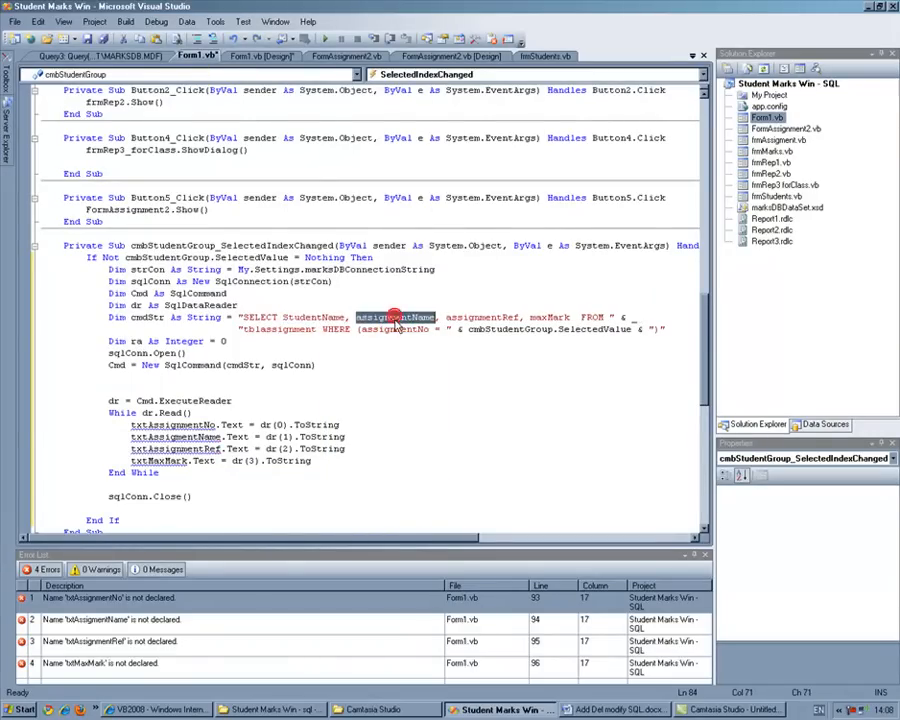
mouse_move(100, 56)
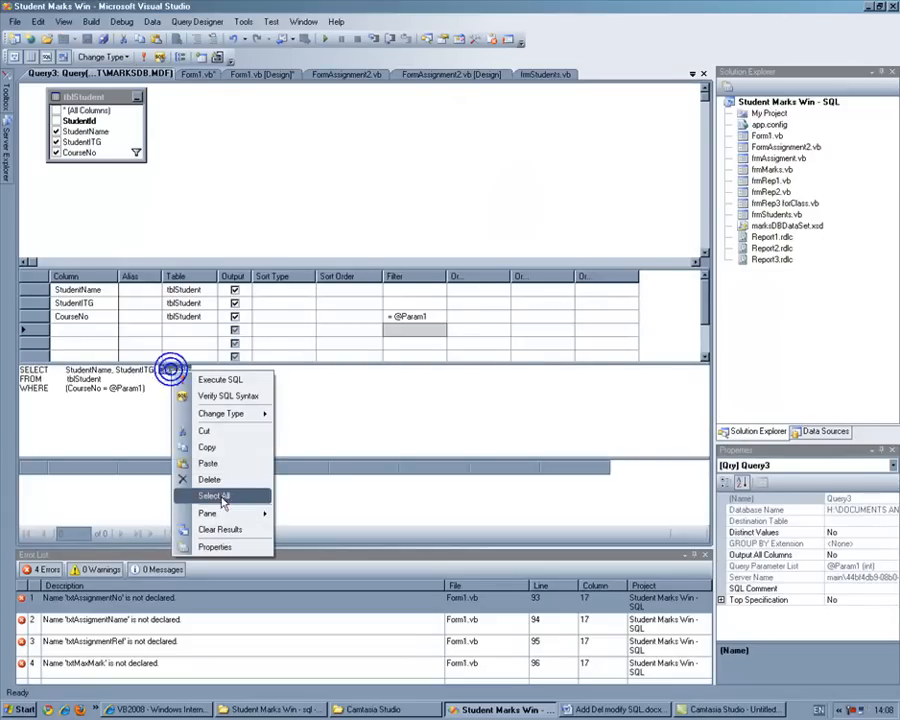
click(212, 496)
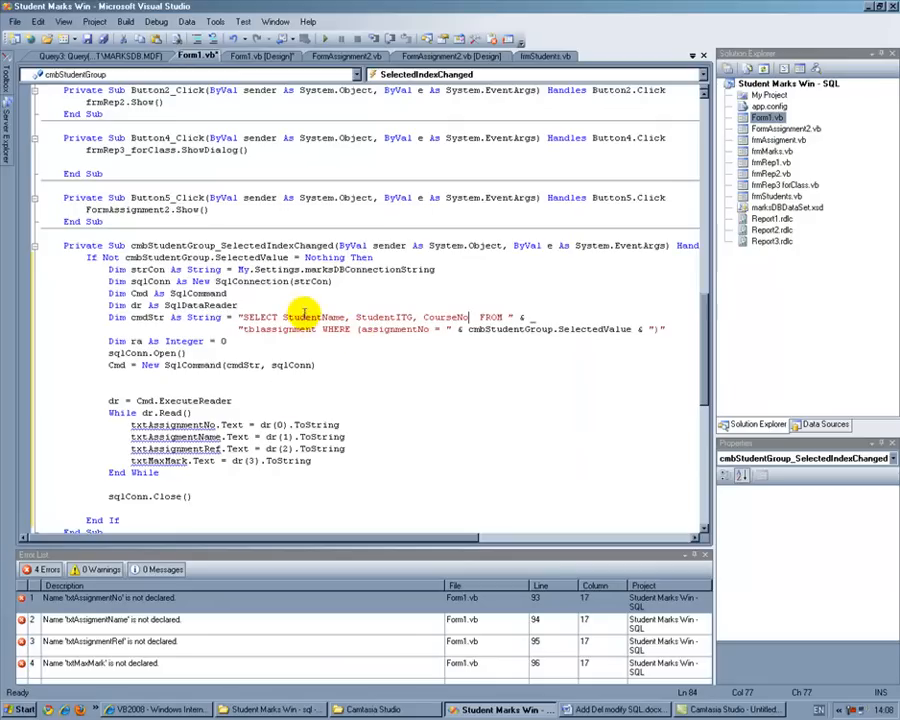
- Change the handler's WHERE clause to filter tblStudent by CourseNo and comment out the txtAssignment lines
double_click(290, 328)
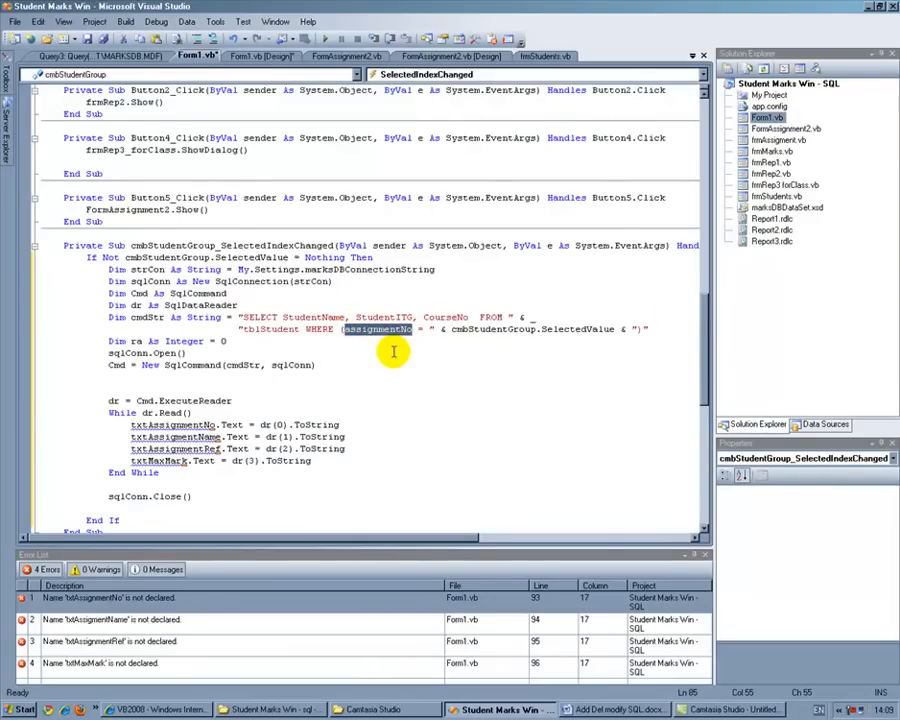
text(CourseNo)
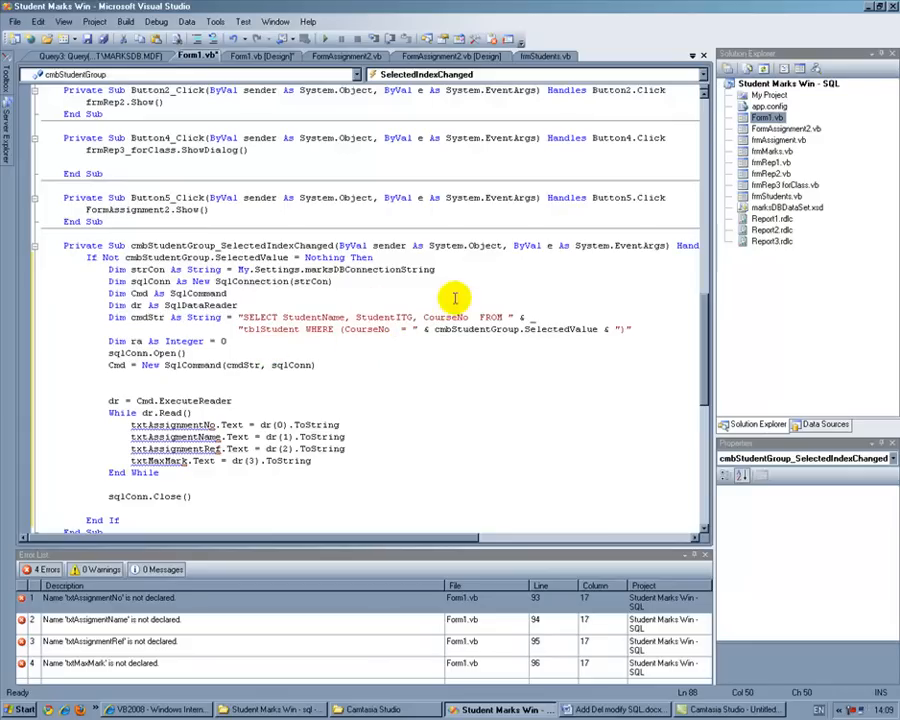
mouse_move(312, 364)
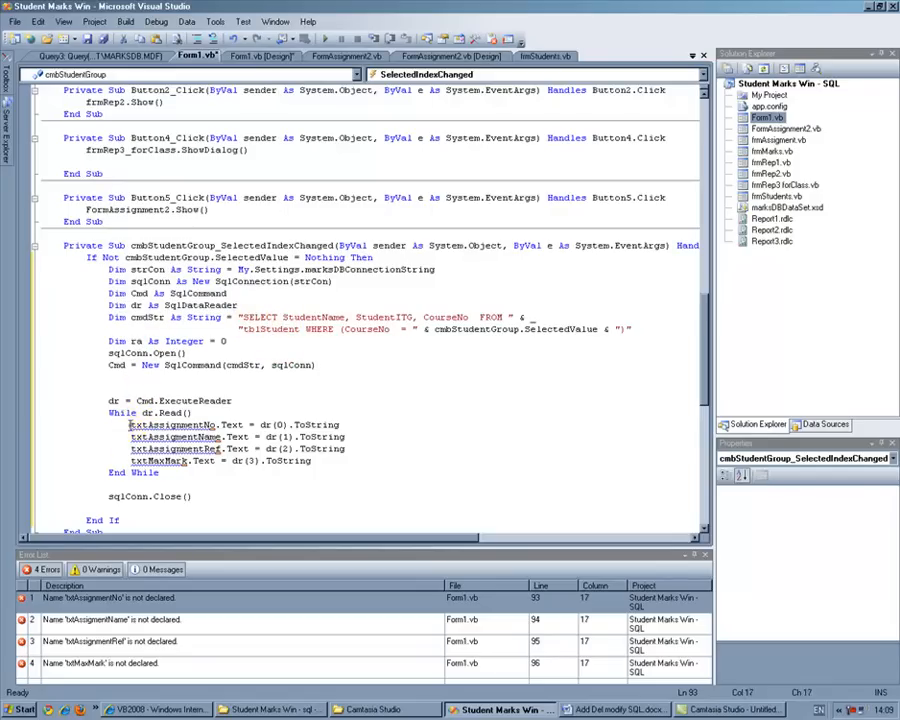
double_click(172, 424)
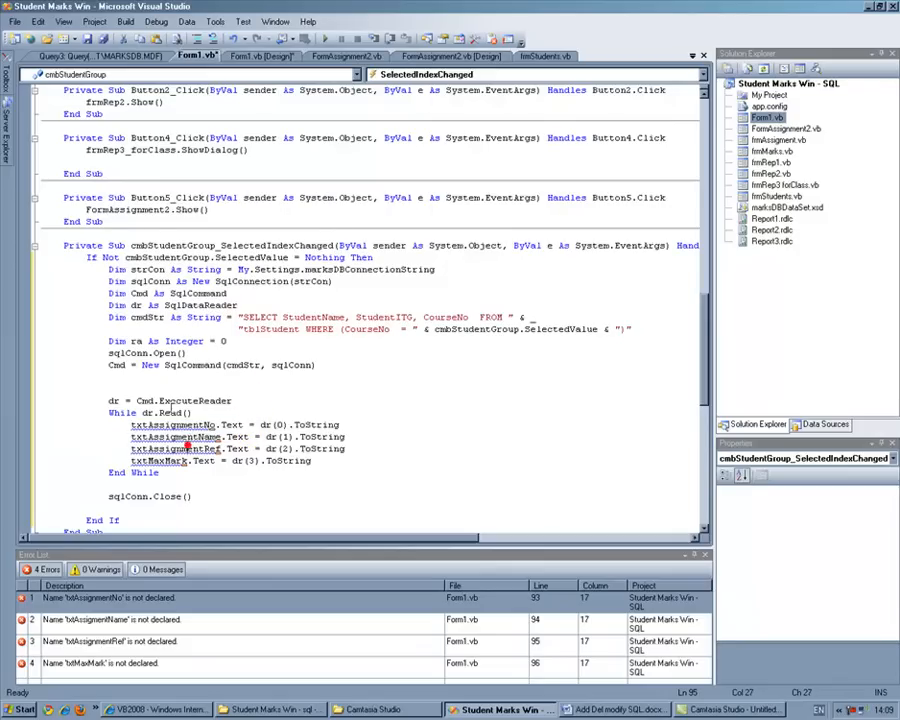
mouse_move(278, 424)
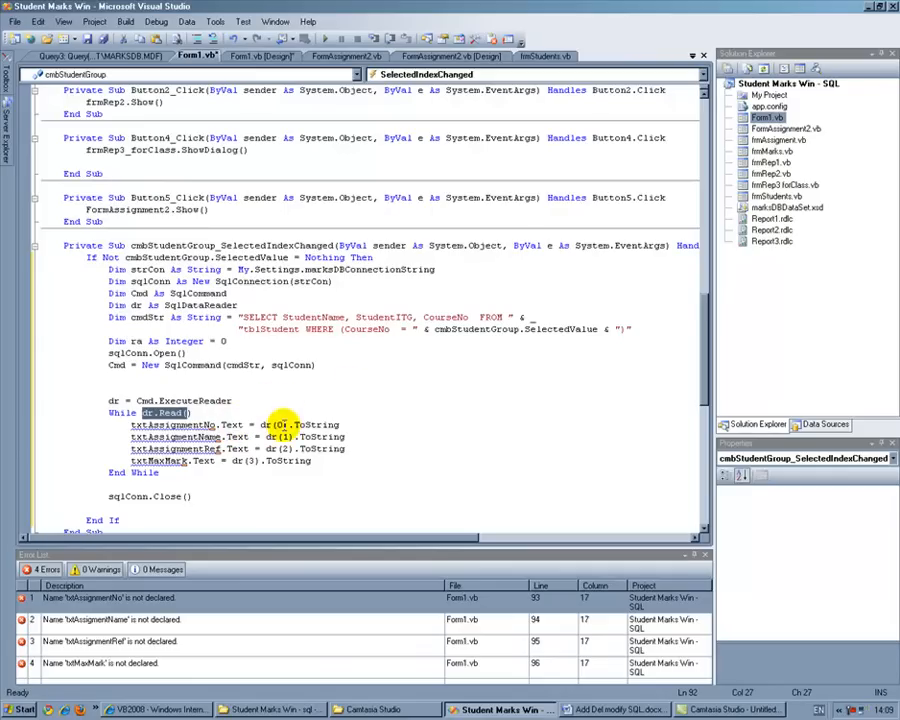
mouse_move(300, 390)
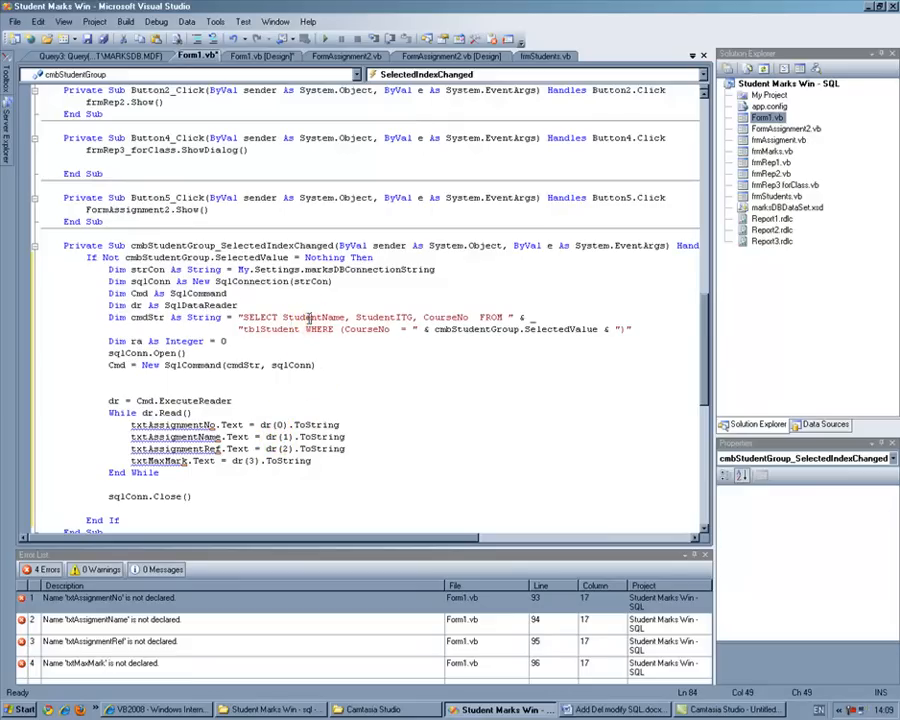
- Replace the loop body with a MsgBox showing dr(0).ToString
double_click(384, 316)
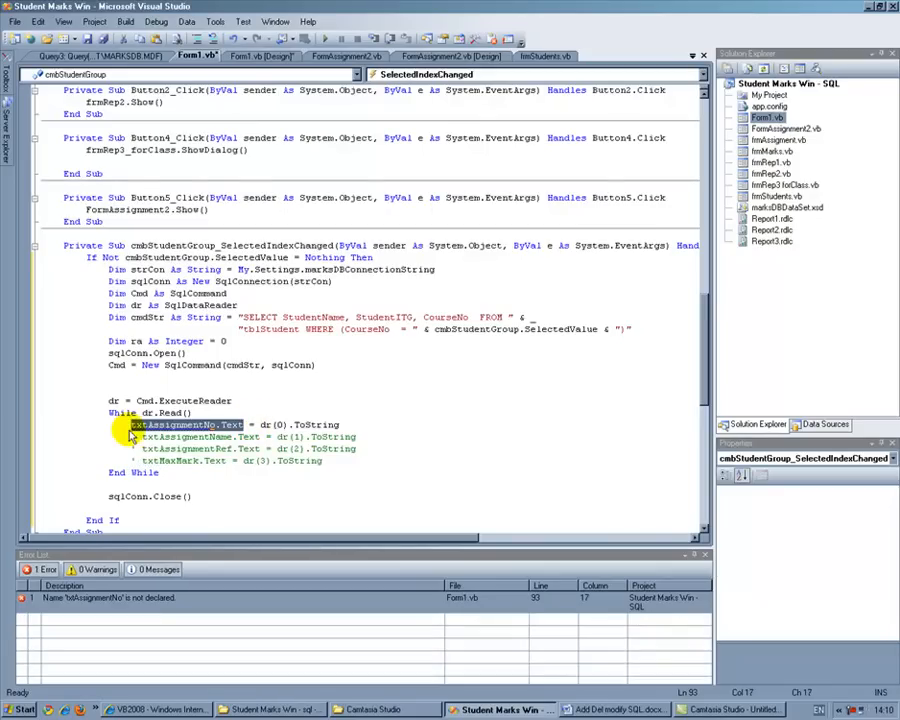
text(msg)
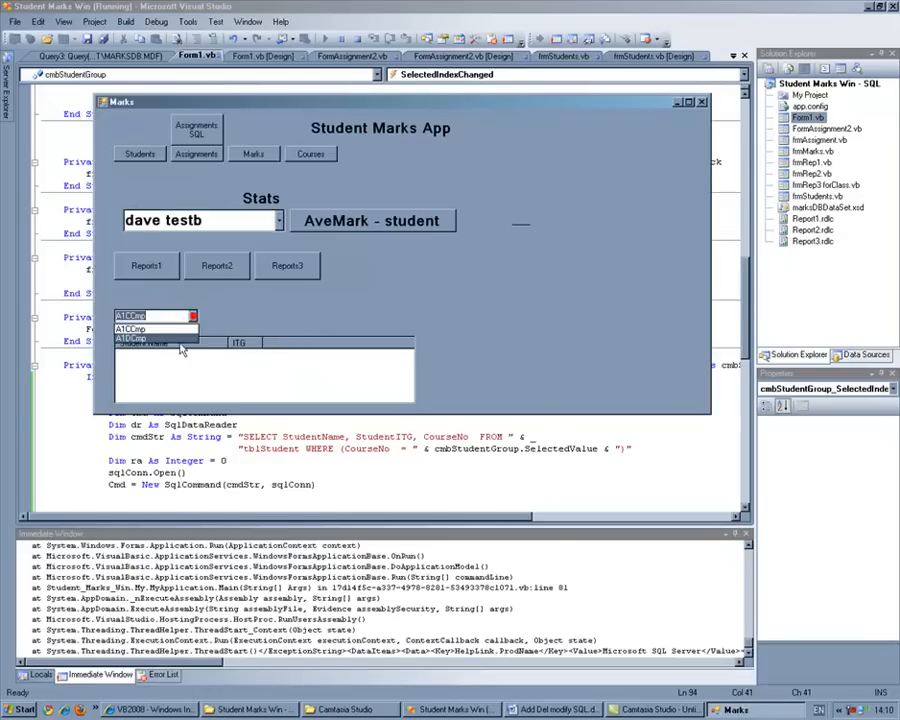
- Pick a course in the running Student Marks App, OK the student-name message box and close the form
click(132, 338)
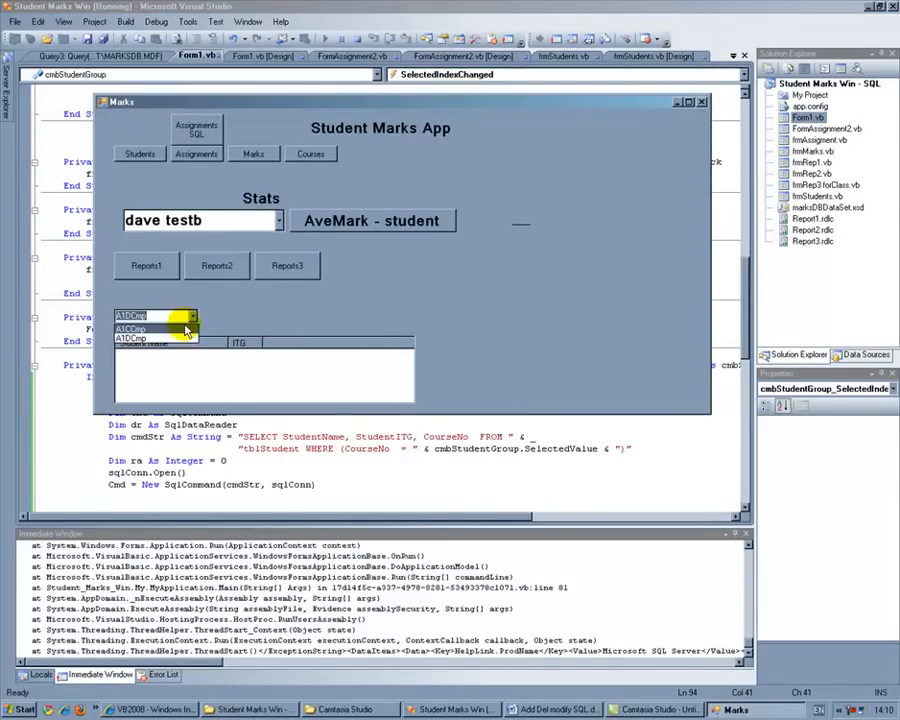
click(130, 328)
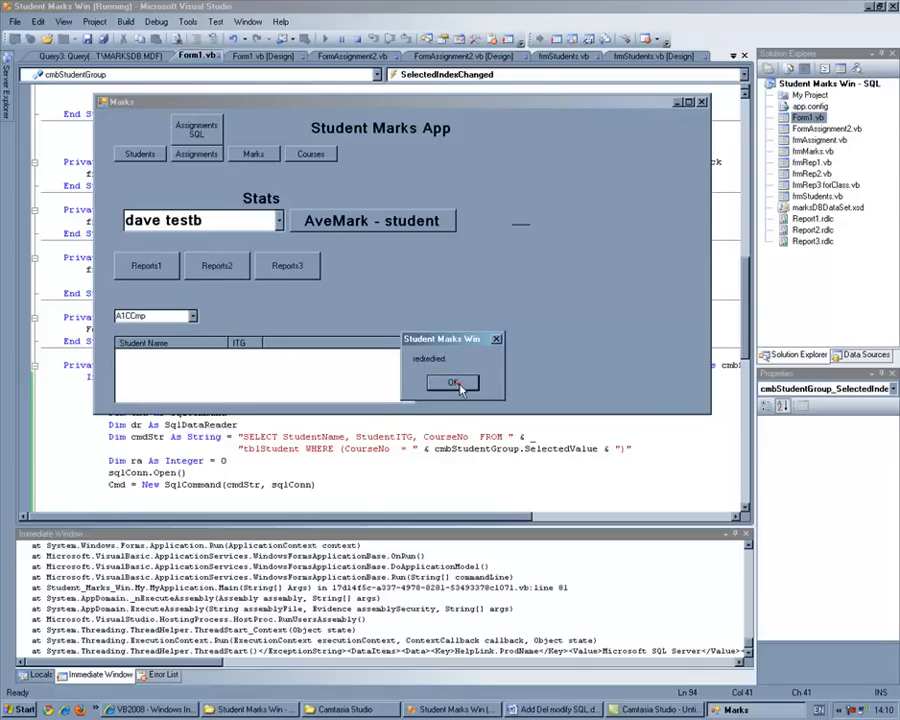
click(452, 384)
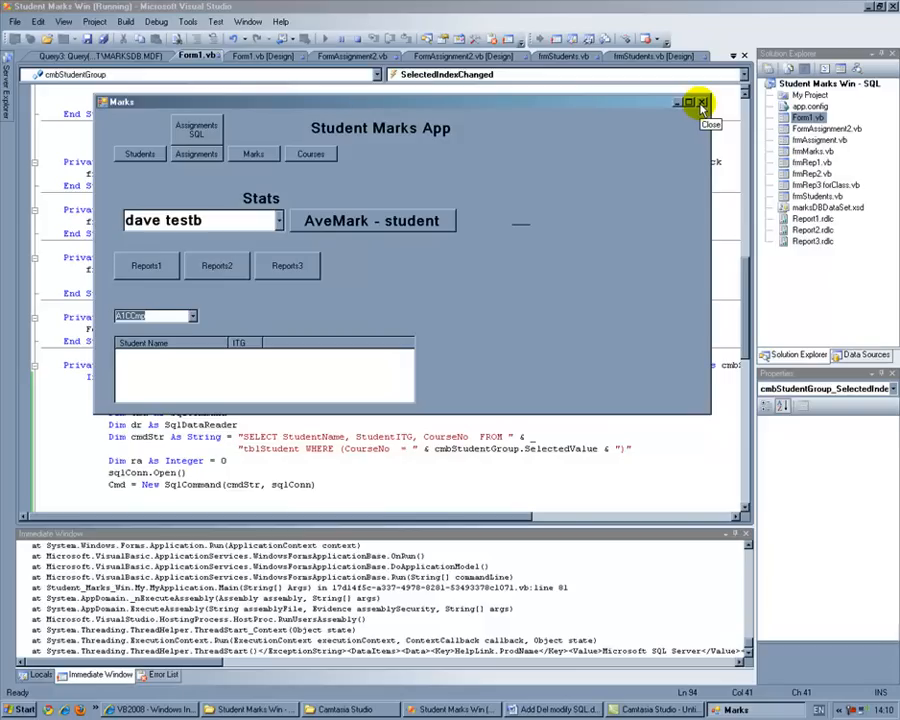
click(700, 104)
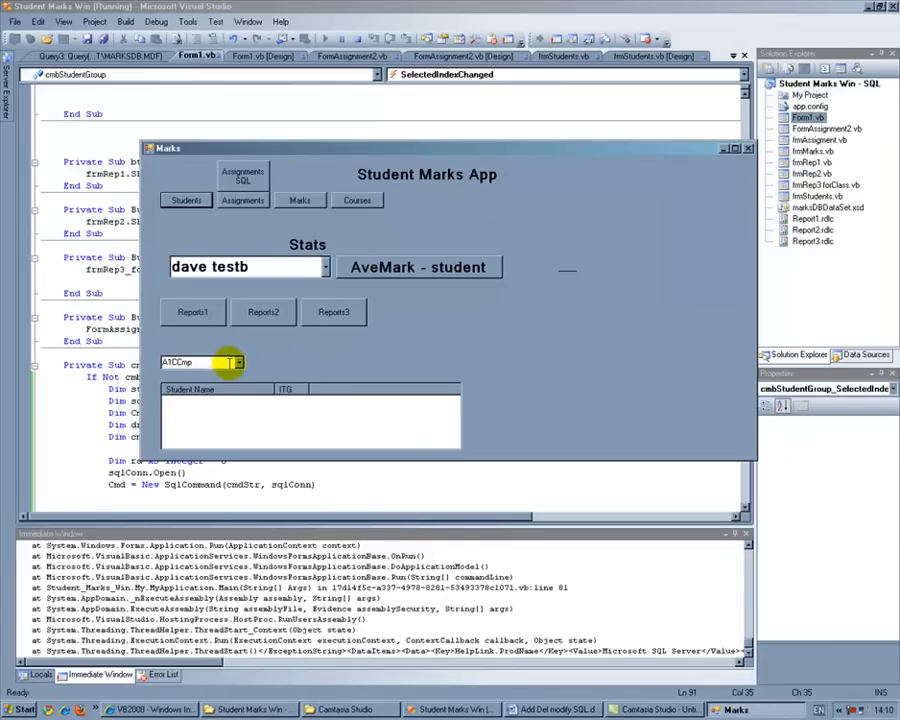
click(238, 362)
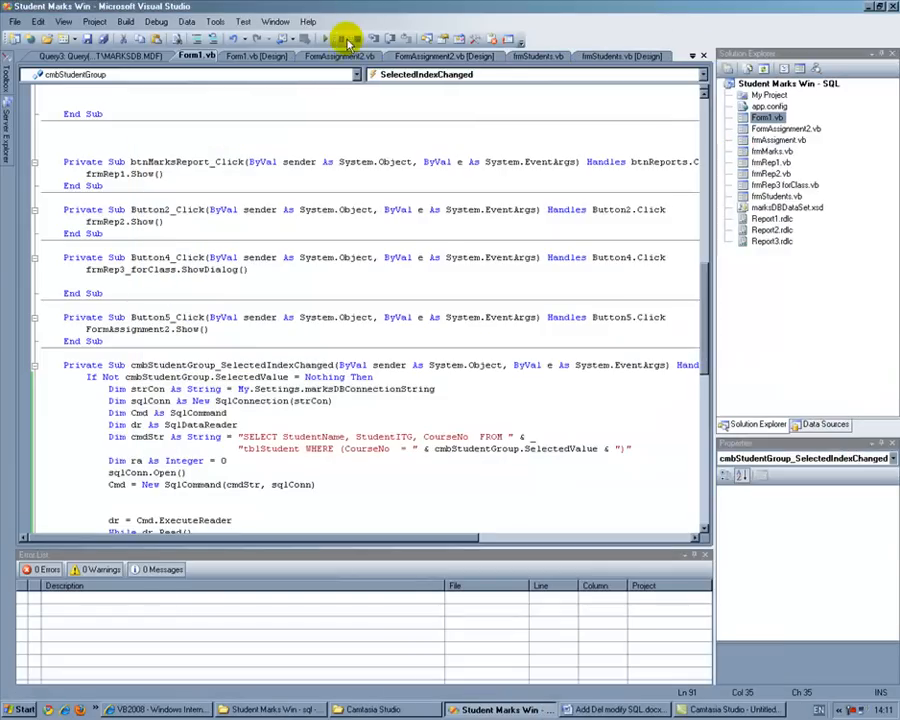
- Add lstVStudents.Items.Clear() before the loop and lstVStudents.Items.Add(dr(0).ToString) inside it
click(344, 40)
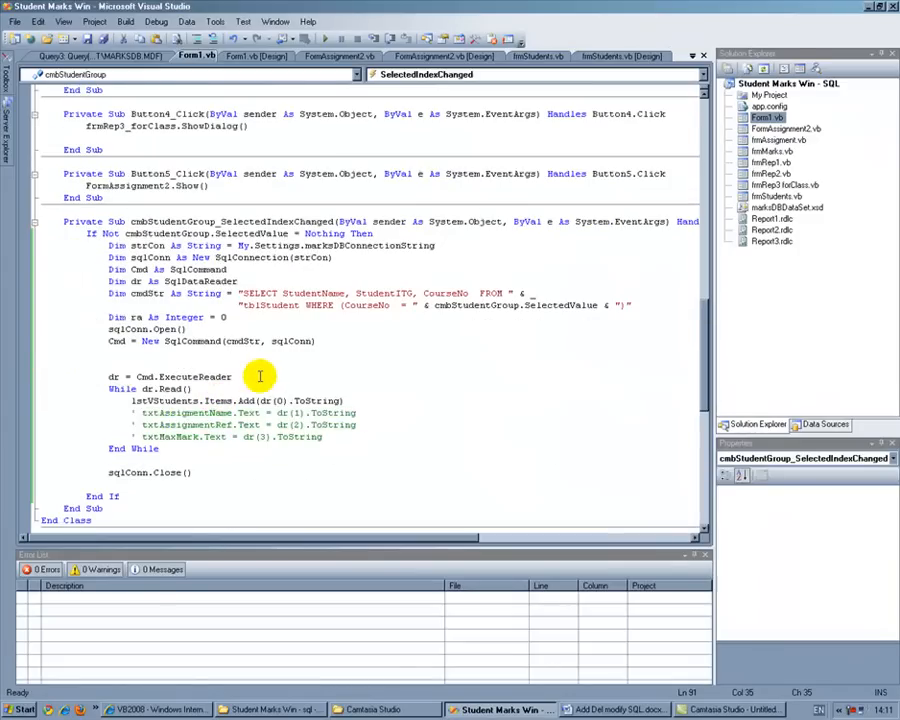
text(lstVStudents.it)
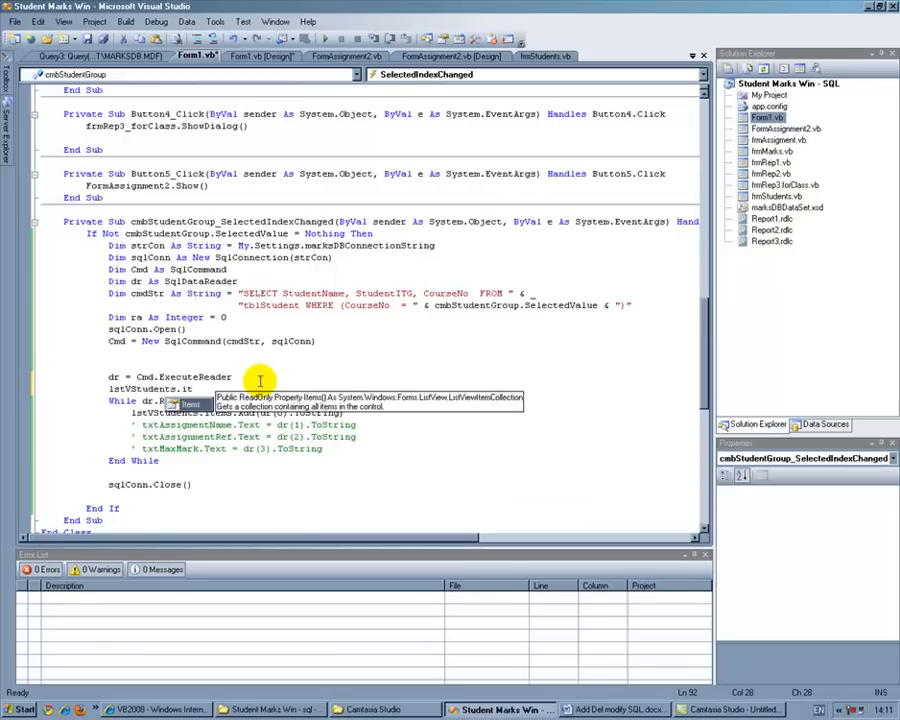
text(c)
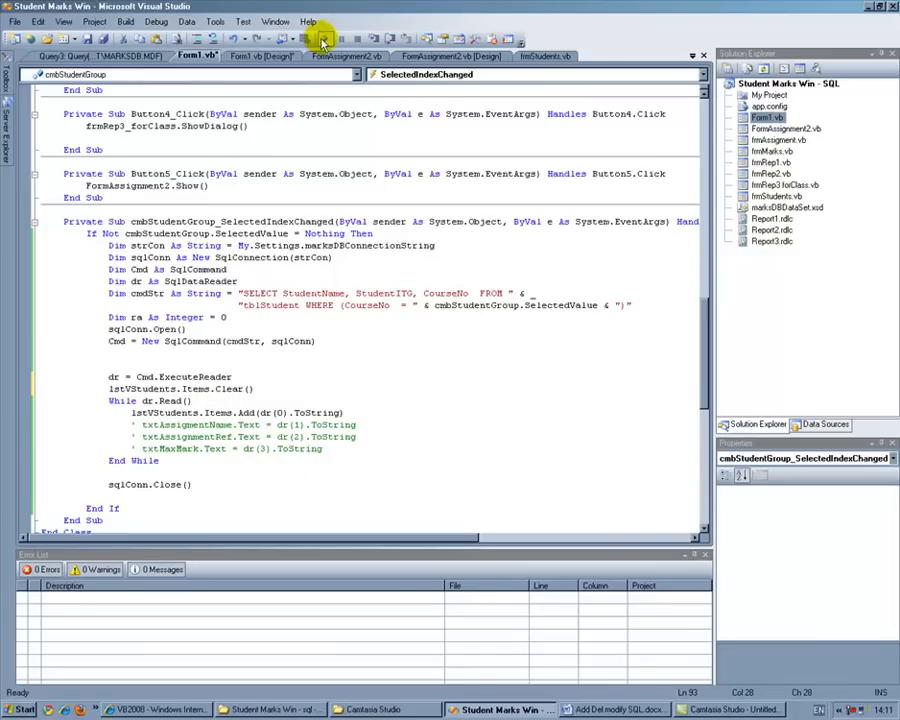
click(322, 36)
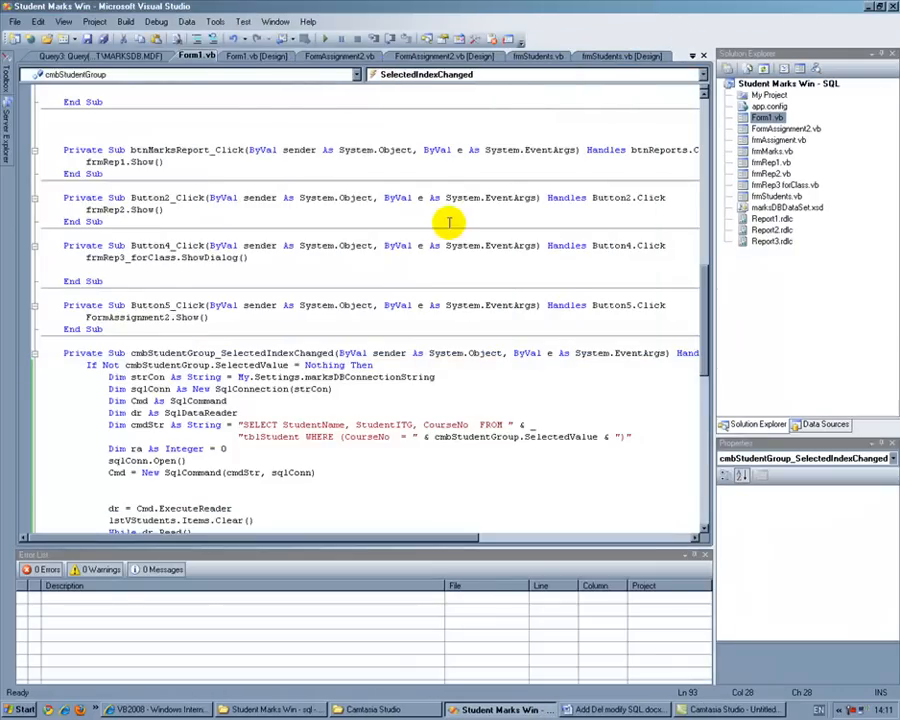
scroll(down, 3)
text(lst)
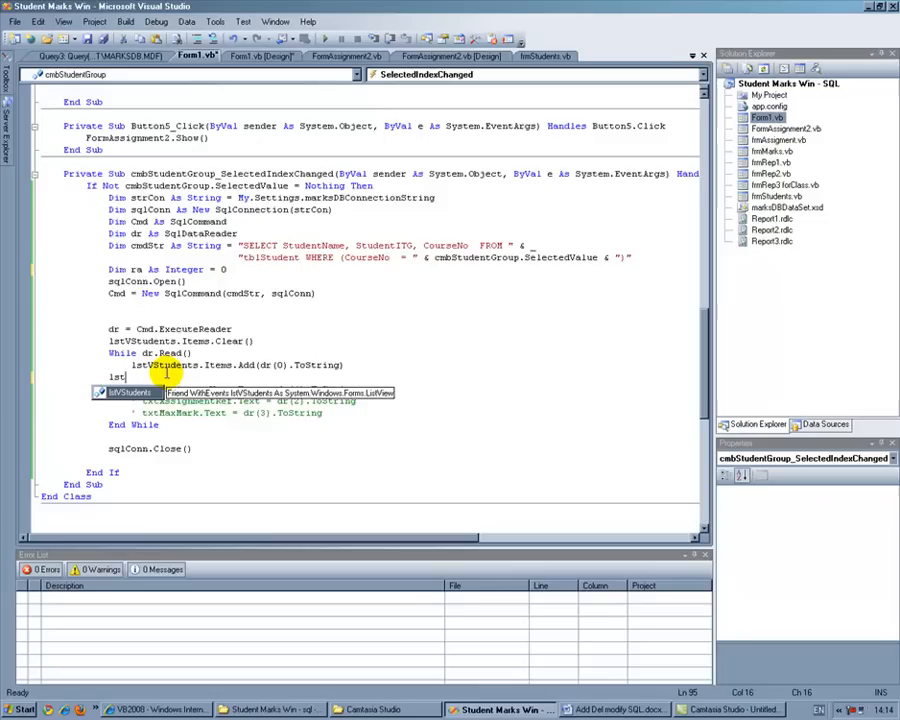
- Declare Dim rowCount As Integer in the handler for indexing list rows
text(.Items()
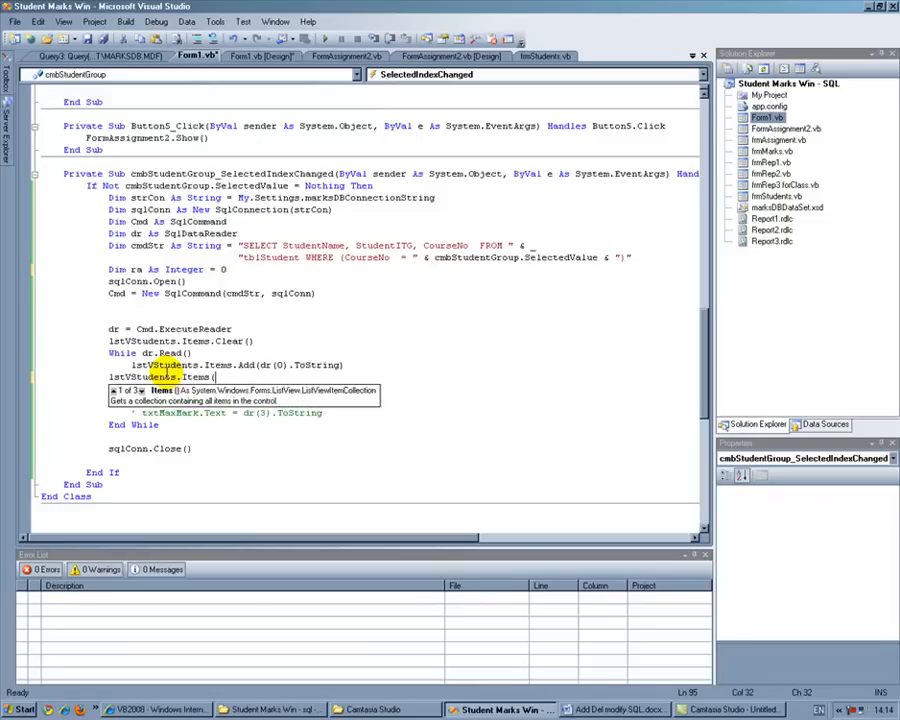
text(rowCount).)
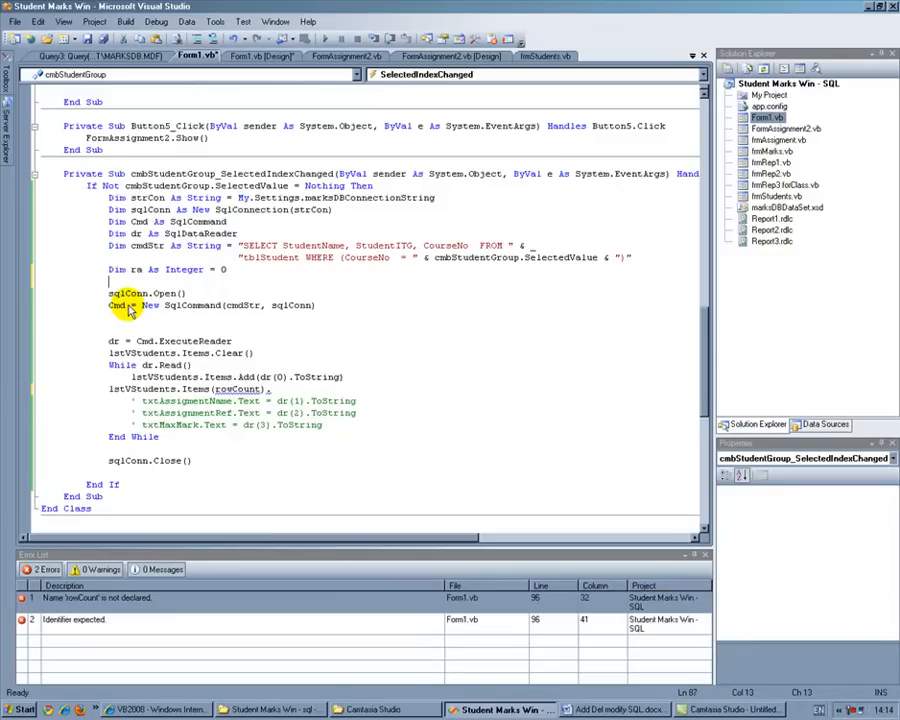
text(rowCount as)
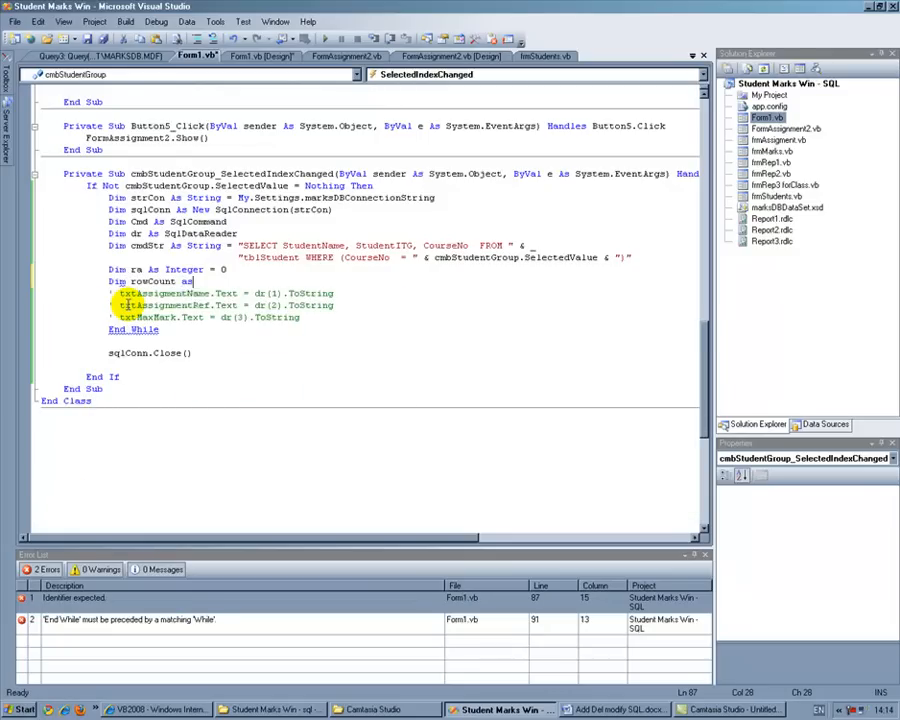
text(Integer)
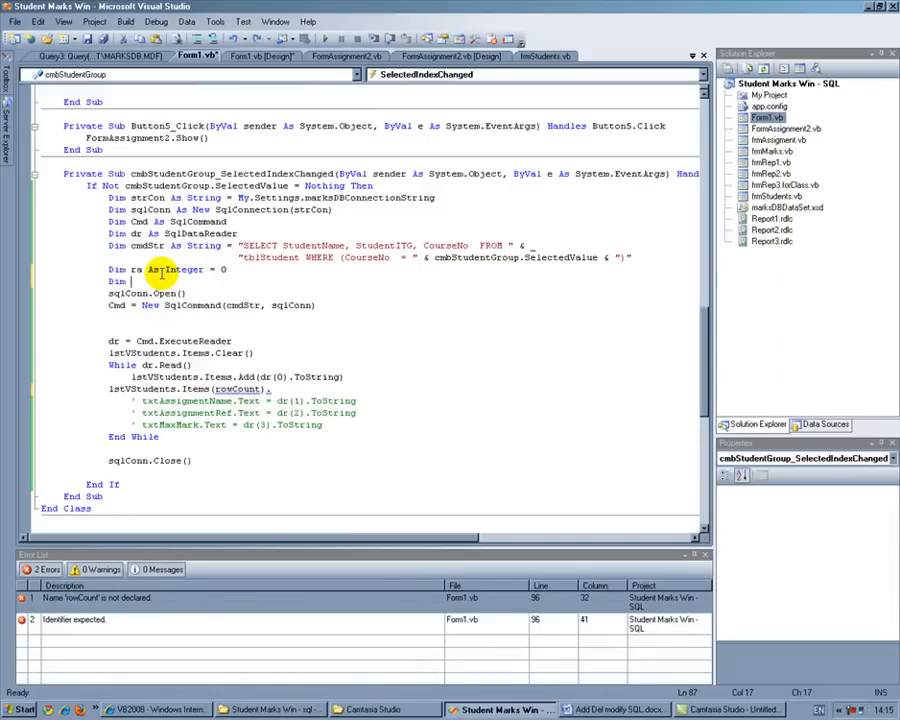
text(rowCount As)
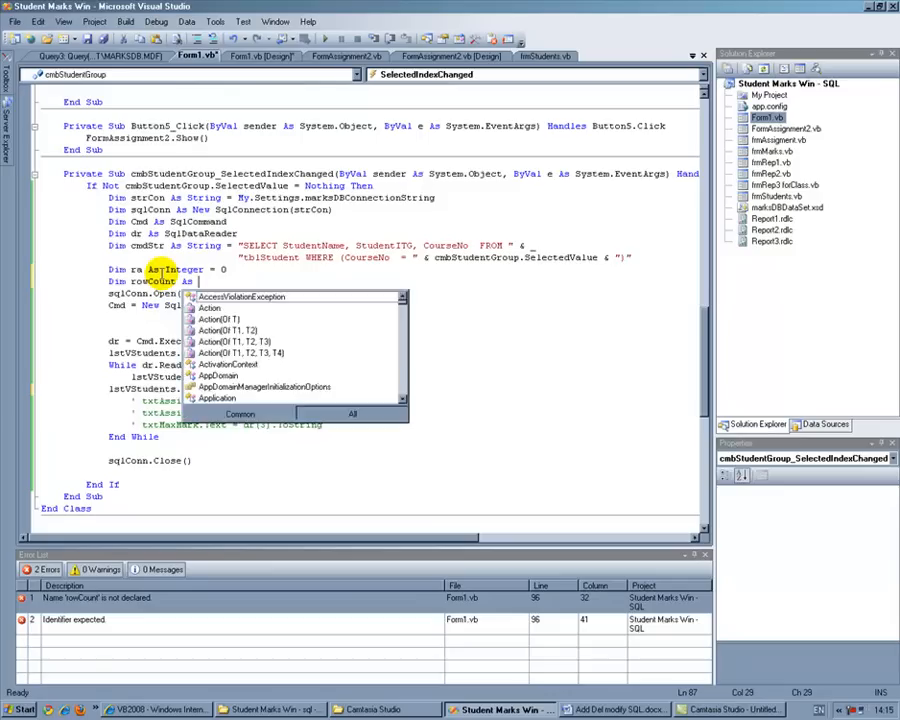
text(Integer)
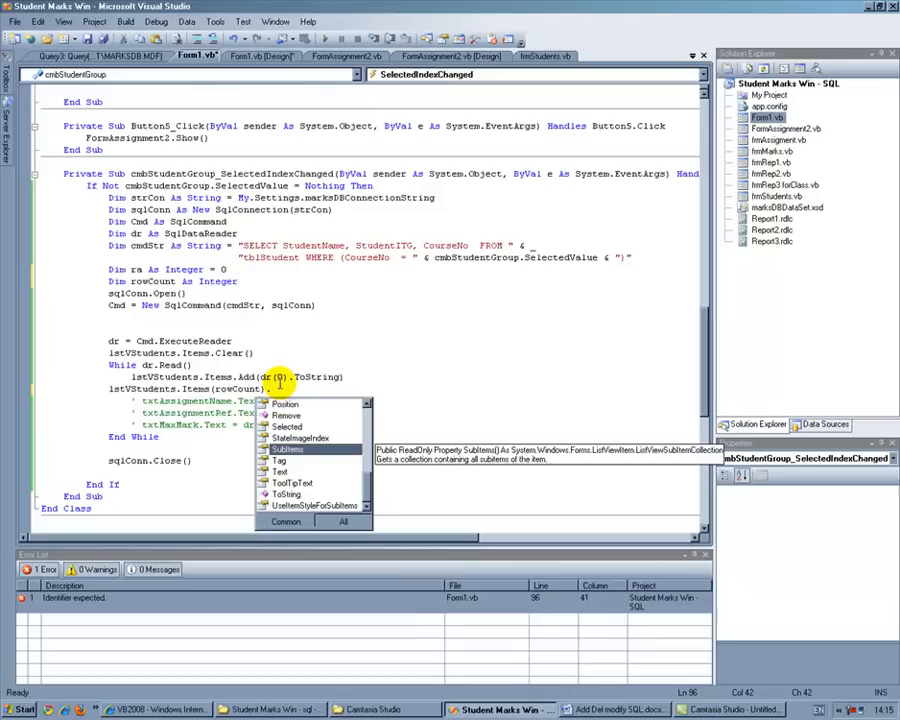
- Add lstVStudents.Items(rowCount).SubItems.Add(dr(1)) and rowCount += 1 inside the loop
text(.SubItems.Add()
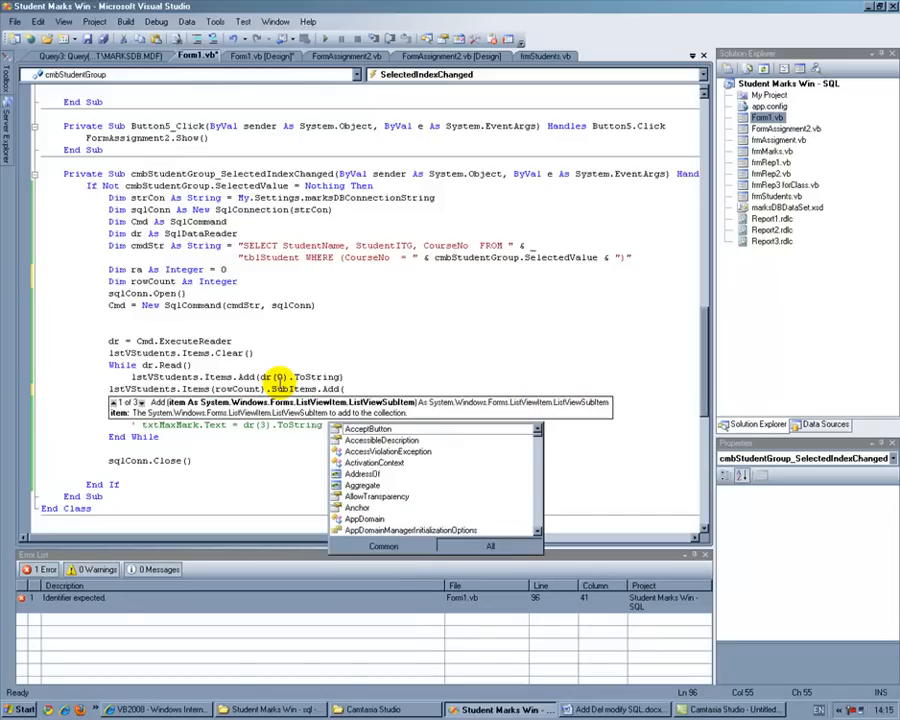
text(dr(1)))
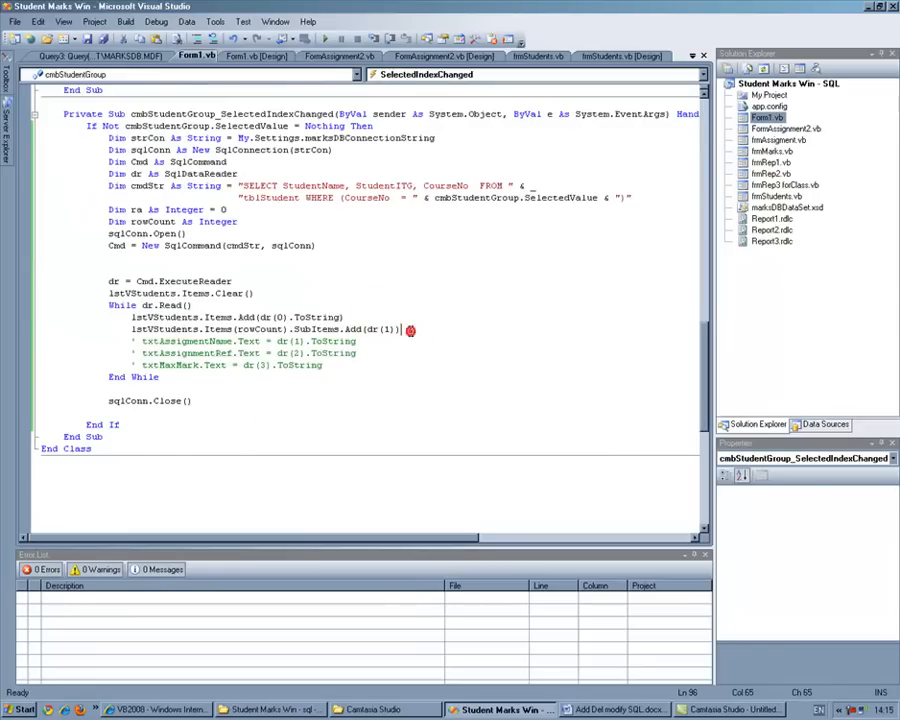
text(rowCount)
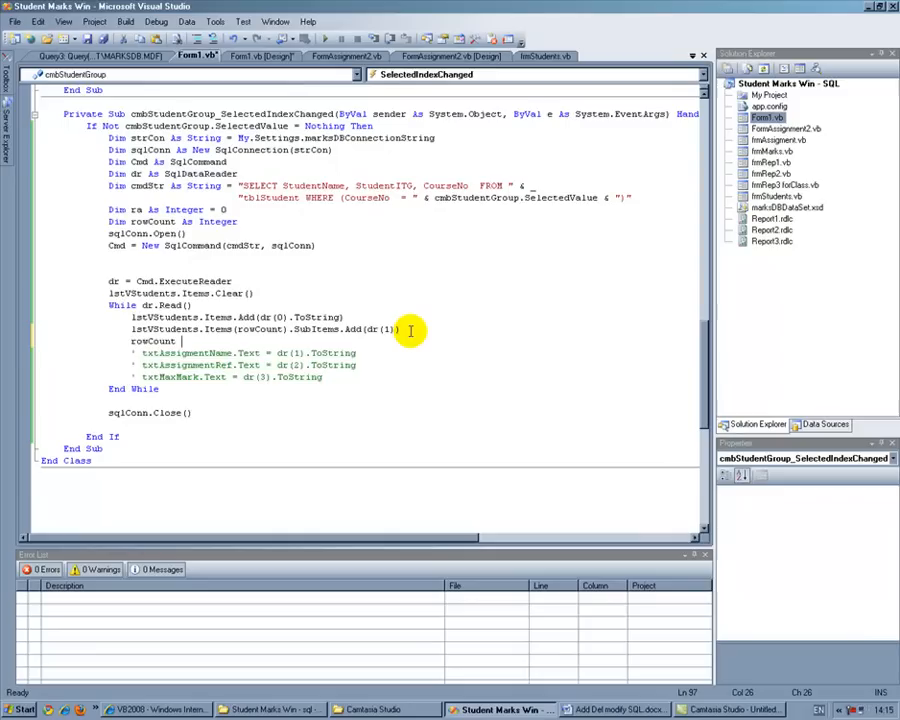
text(+=1)
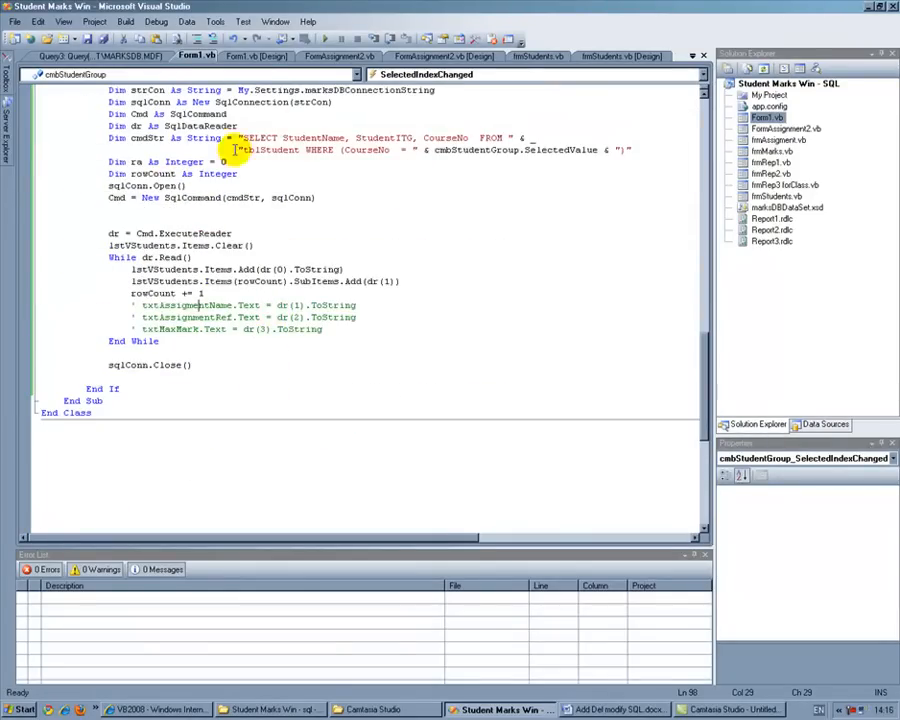
drag(240, 136, 636, 150)
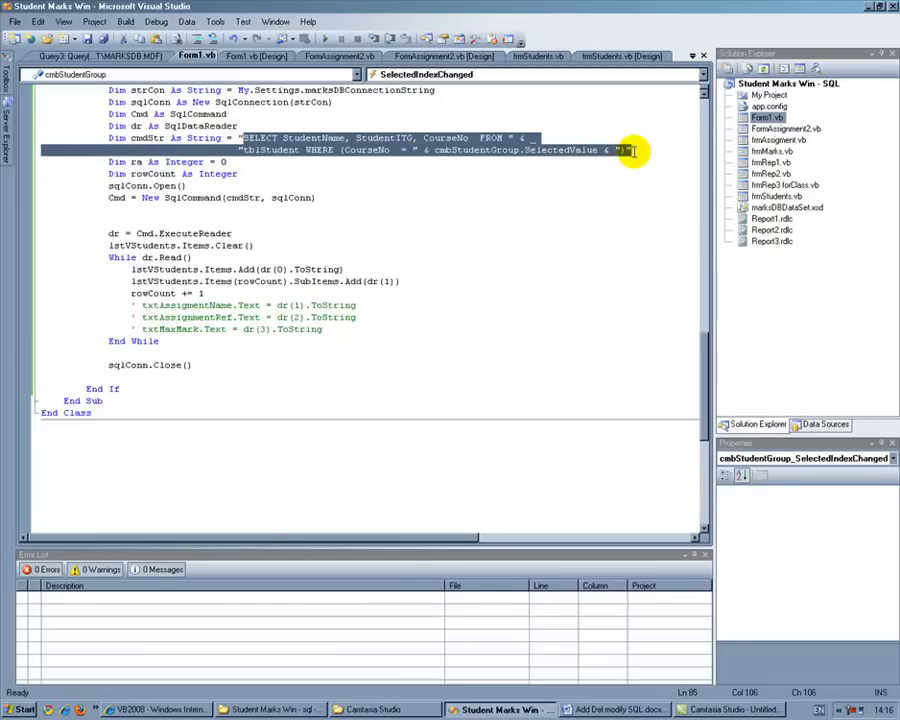